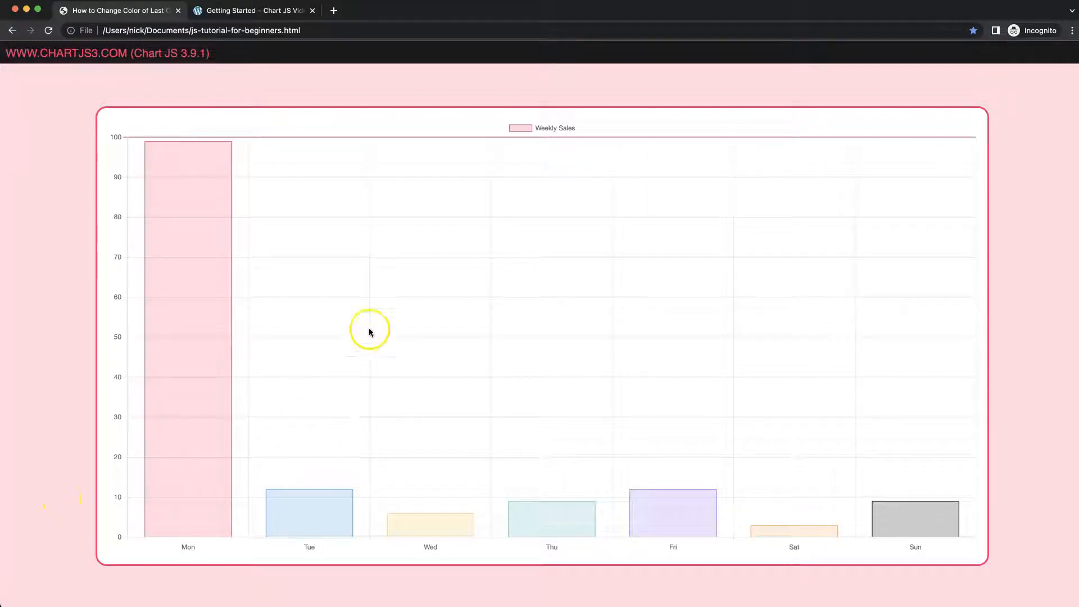
{"action": "mouse_move", "coordinate": [678, 165]}
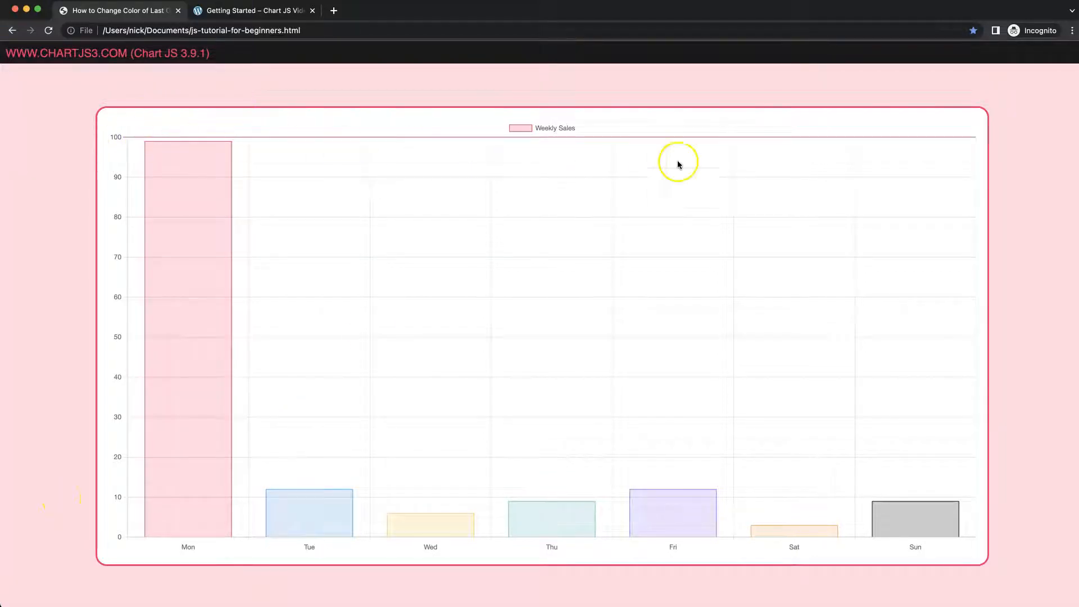
{"action": "mouse_move", "coordinate": [192, 143]}
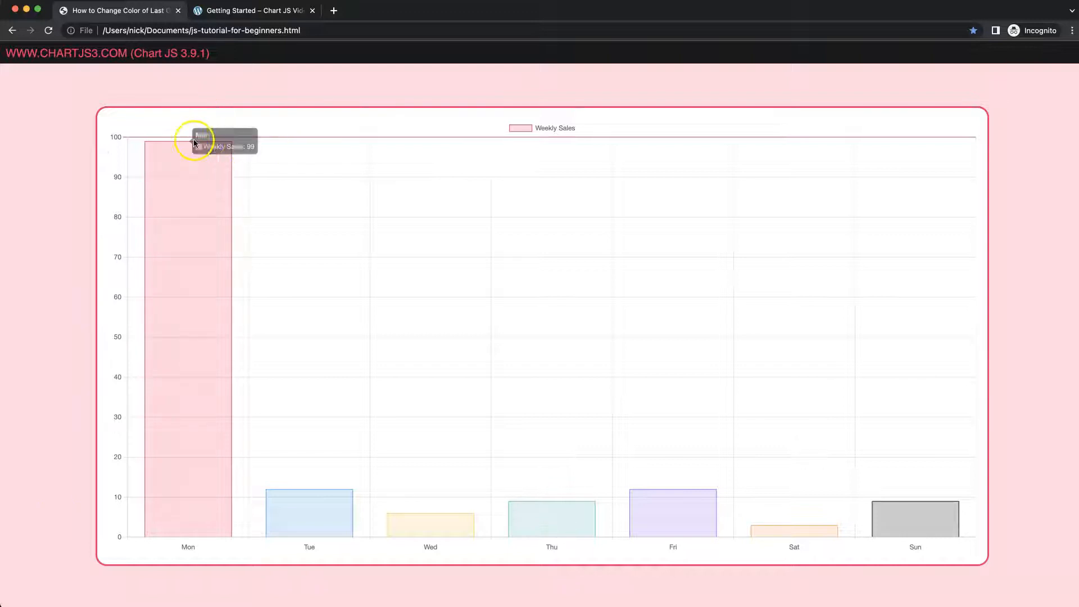
{"action": "mouse_move", "coordinate": [278, 200]}
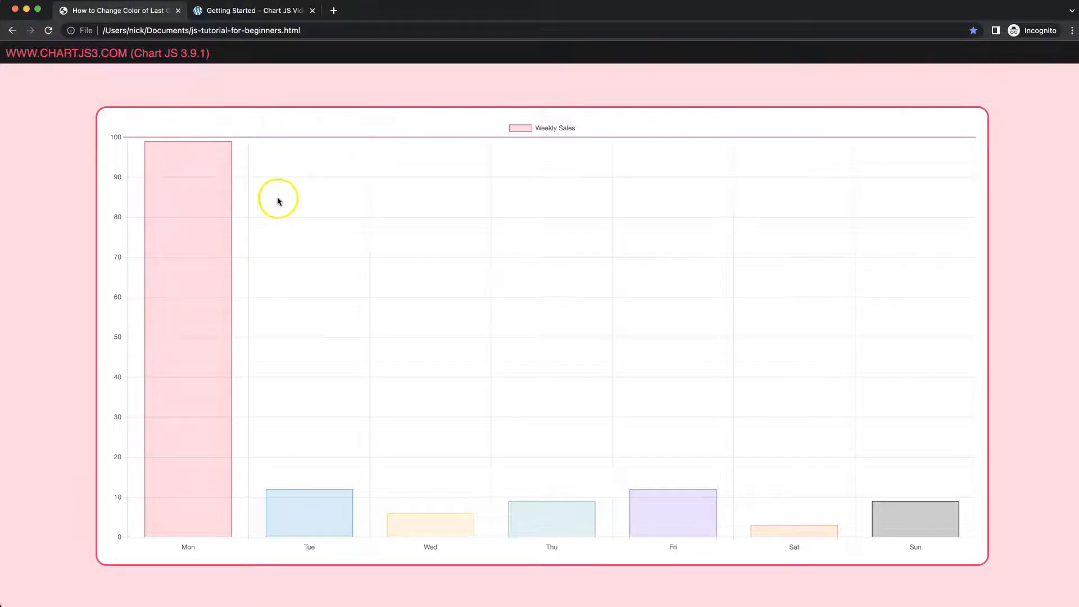
{"action": "mouse_move", "coordinate": [352, 214]}
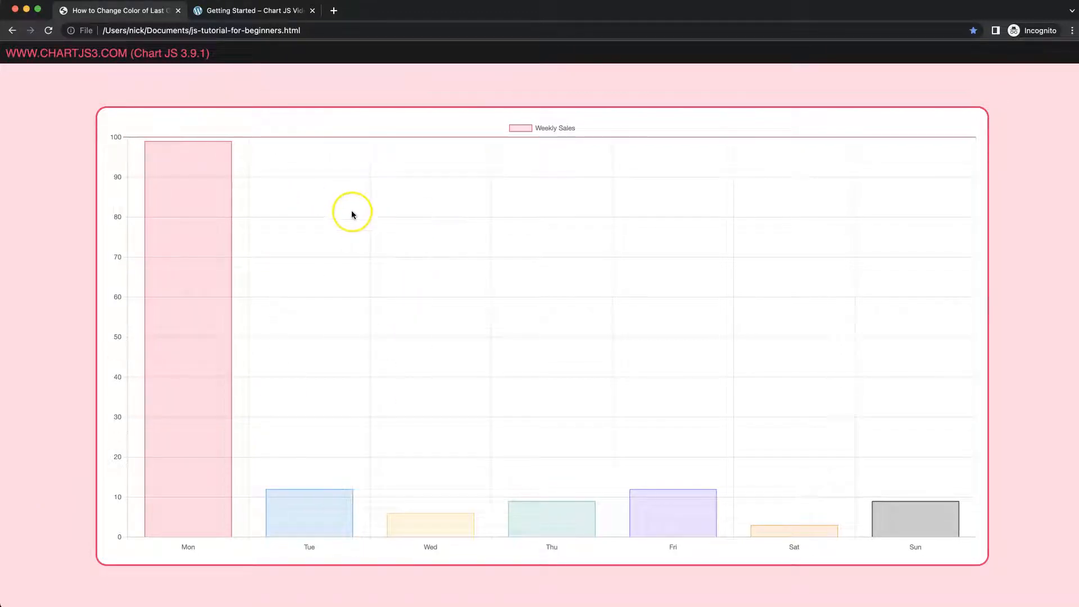
{"action": "mouse_move", "coordinate": [496, 137]}
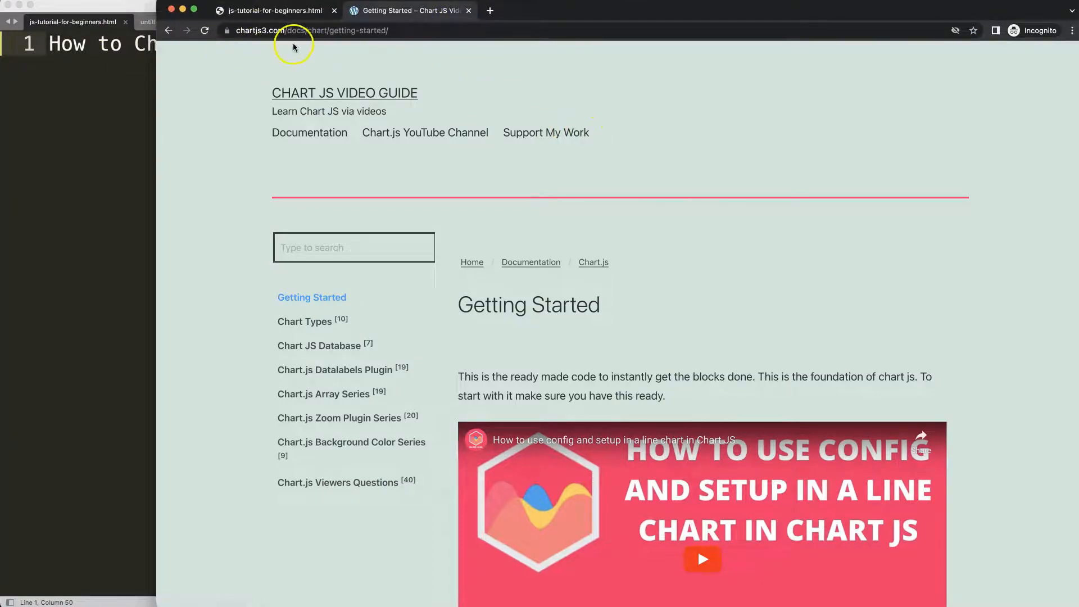
- Scroll the Getting Started page to the HTML boilerplate code block and copy it
{"action": "scroll", "scroll_direction": "down", "scroll_amount": 3}
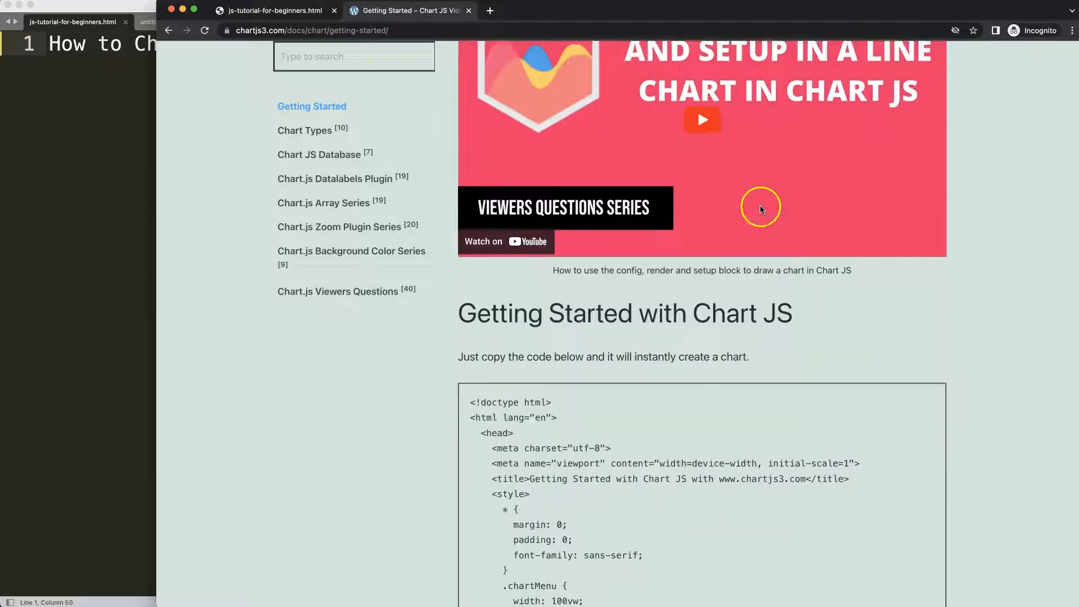
{"action": "scroll", "scroll_direction": "down", "scroll_amount": 3}
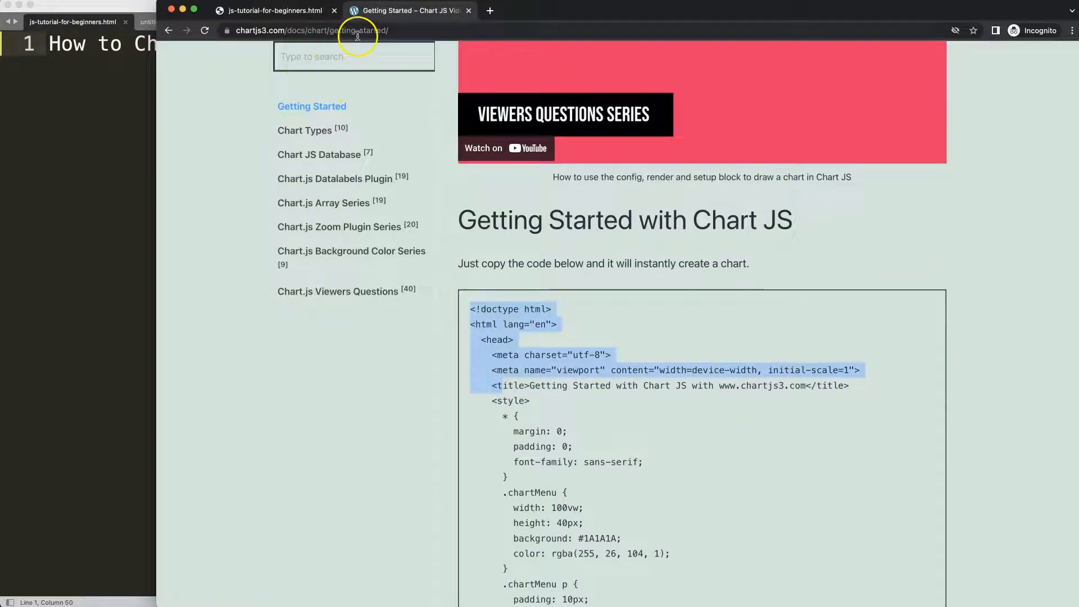
{"action": "scroll", "scroll_direction": "down", "scroll_amount": 3}
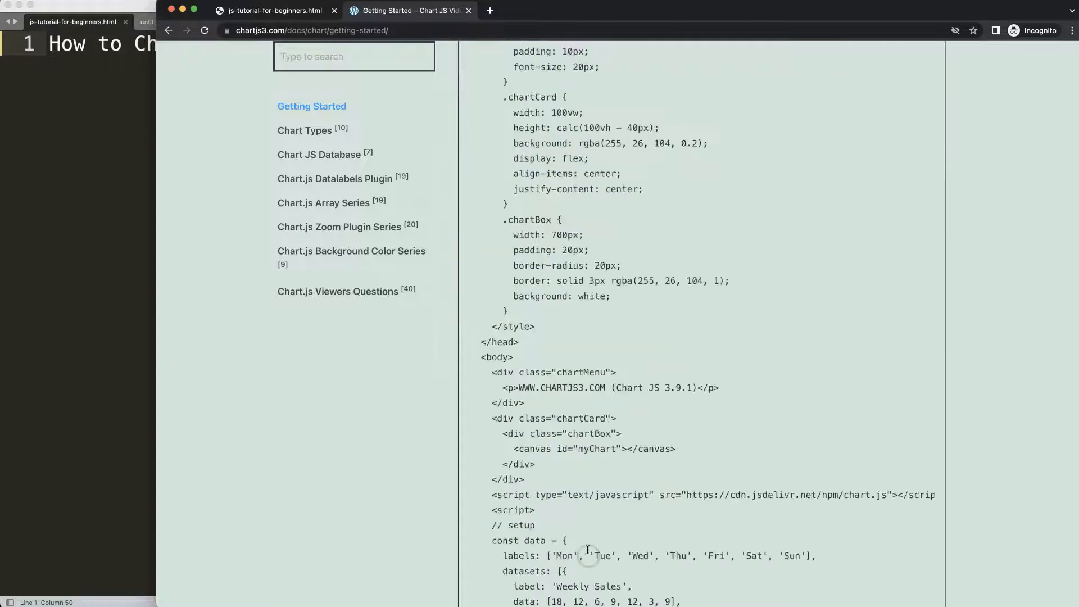
{"action": "scroll", "scroll_direction": "down", "scroll_amount": 3}
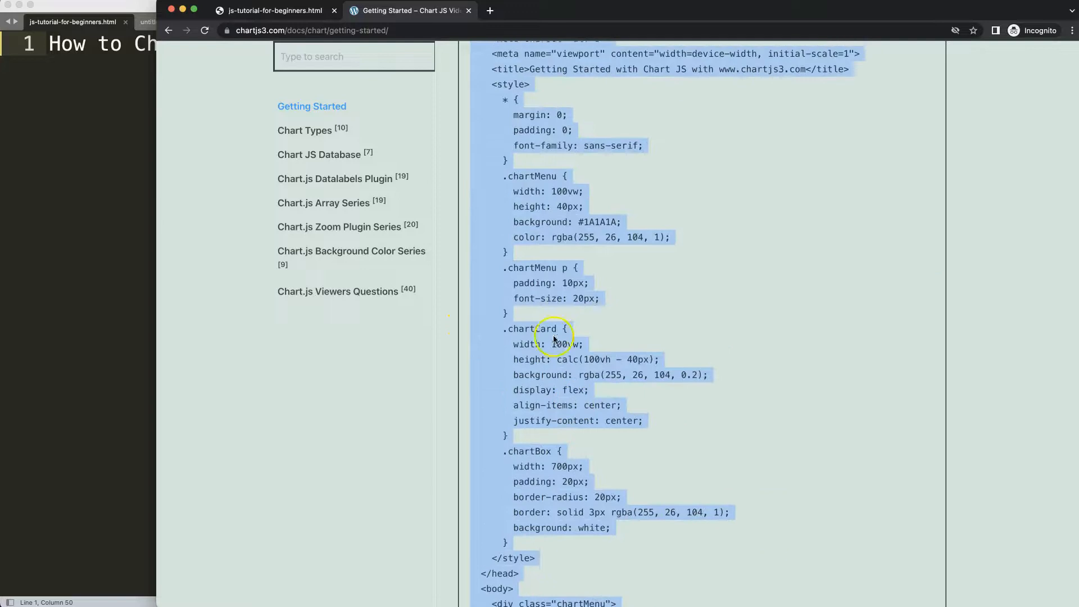
{"action": "scroll", "scroll_direction": "up", "scroll_amount": 3}
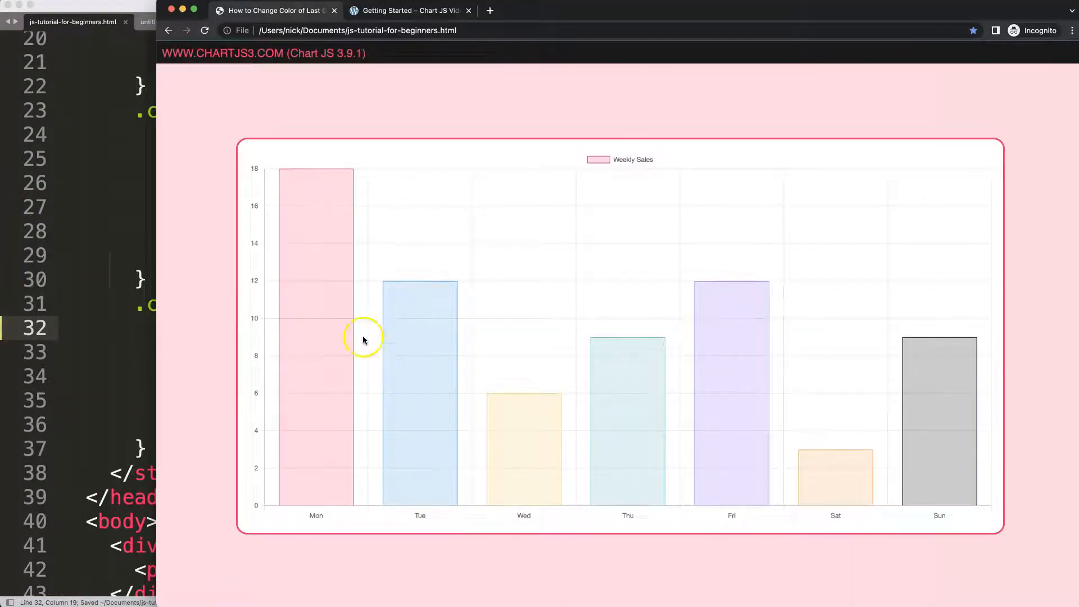
{"action": "mouse_move", "coordinate": [759, 173]}
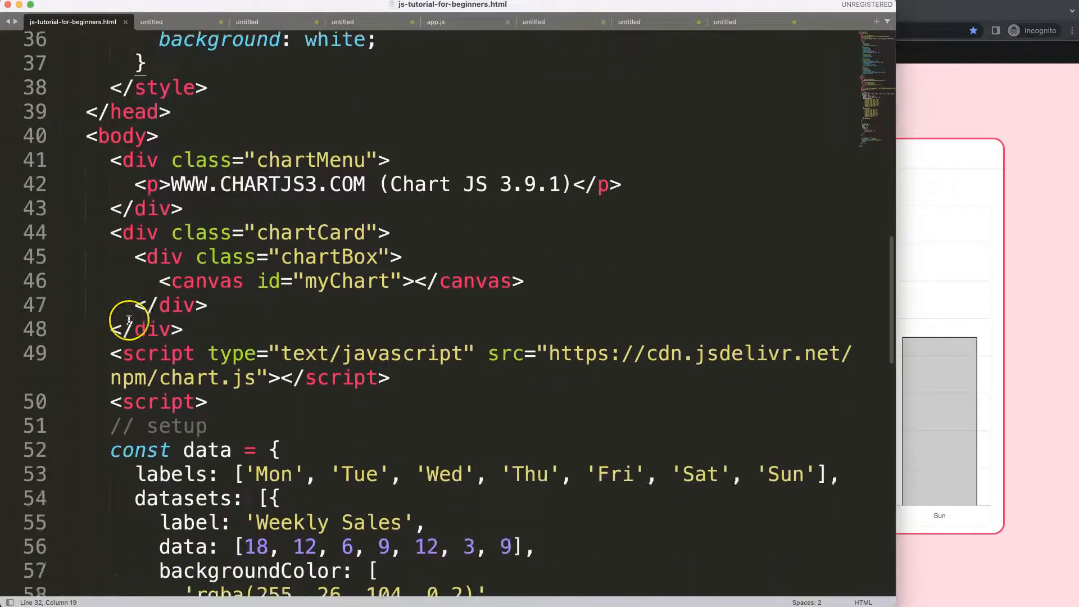
- Add grid: { color: 'rgba(255, 26, 104, 1)' } under scales.y in the chart config
{"action": "scroll", "scroll_direction": "down", "scroll_amount": 3}
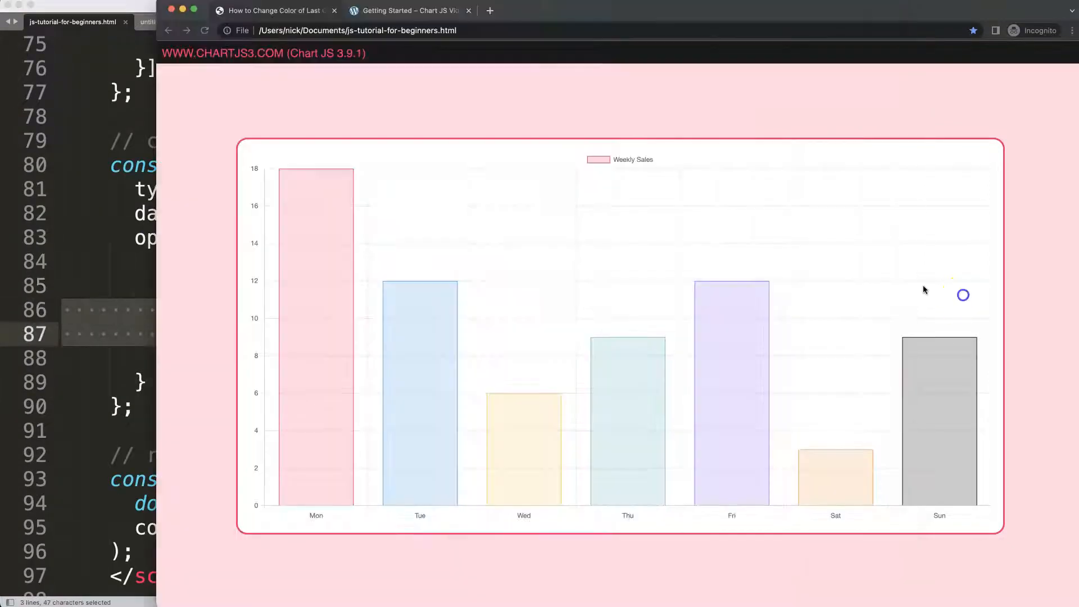
{"action": "mouse_move", "coordinate": [457, 154]}
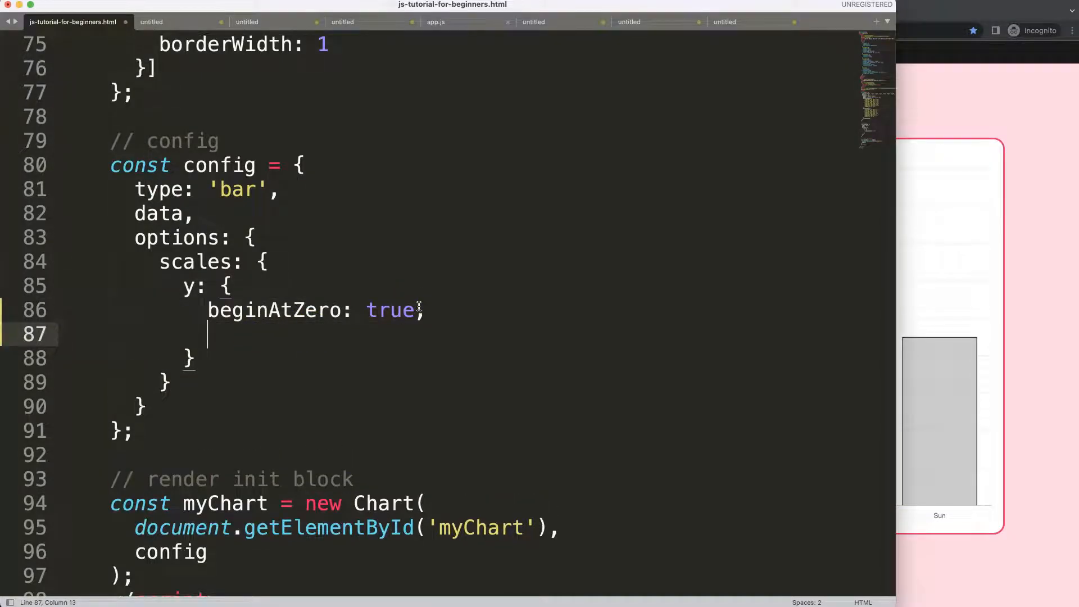
{"action": "type", "text": "grid:"}
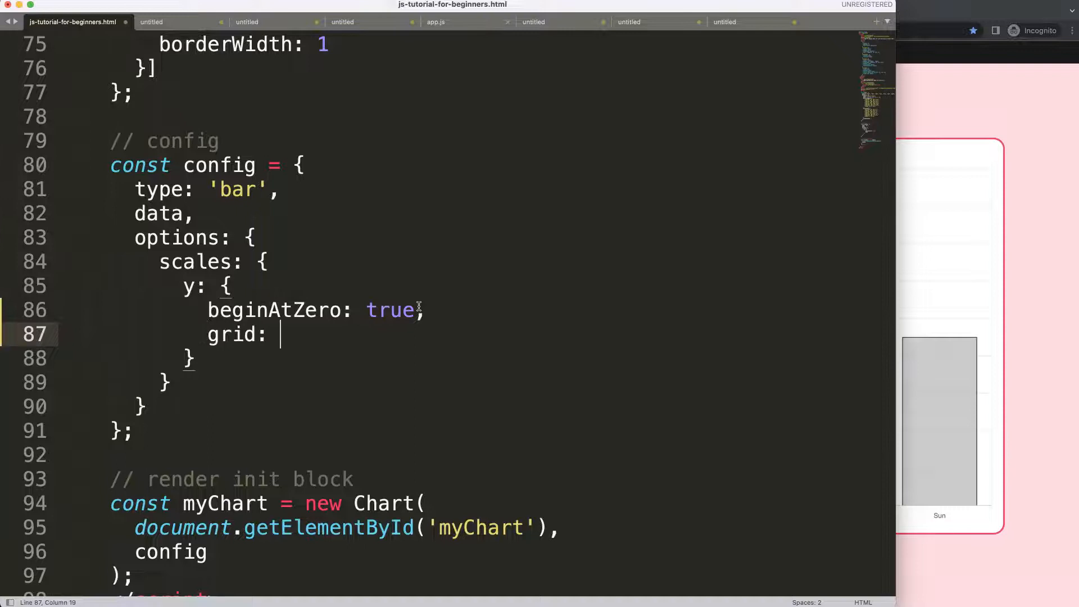
{"action": "type", "text": "{"}
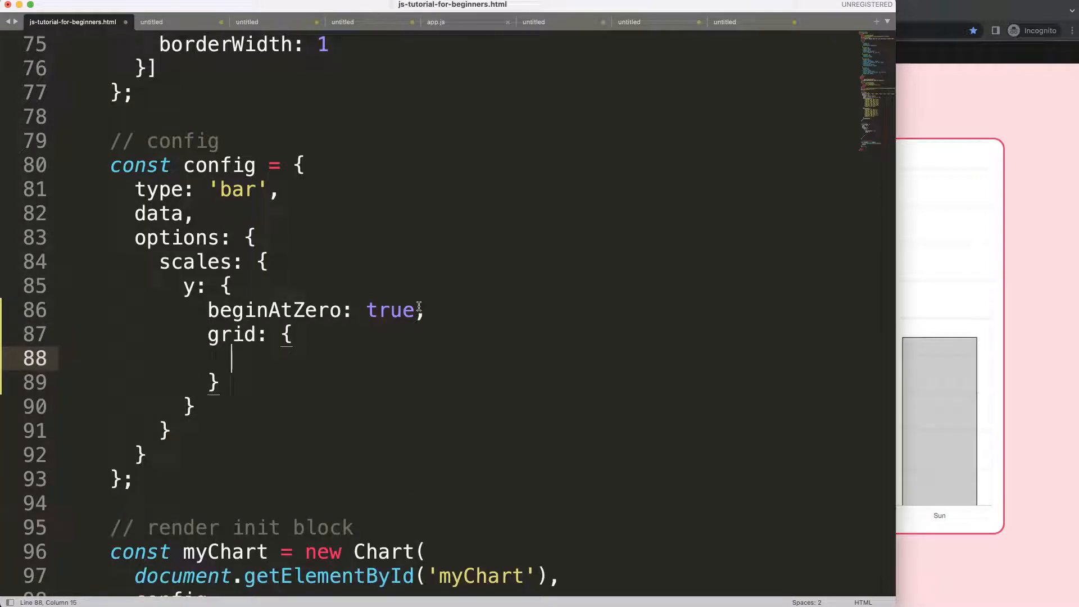
{"action": "type", "text": "color: '"}
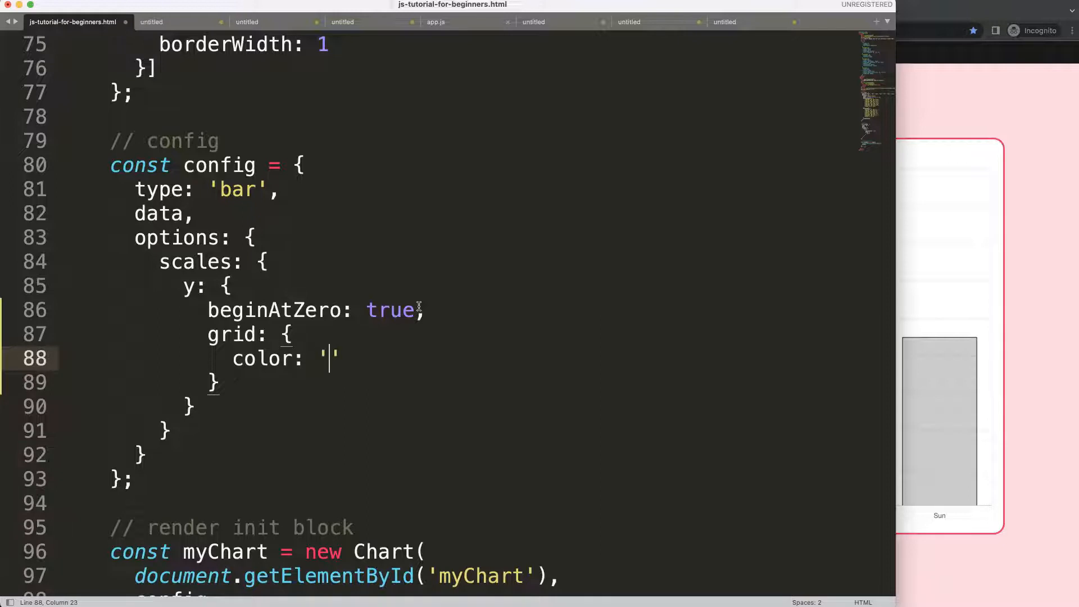
{"action": "scroll", "scroll_direction": "up", "scroll_amount": 3}
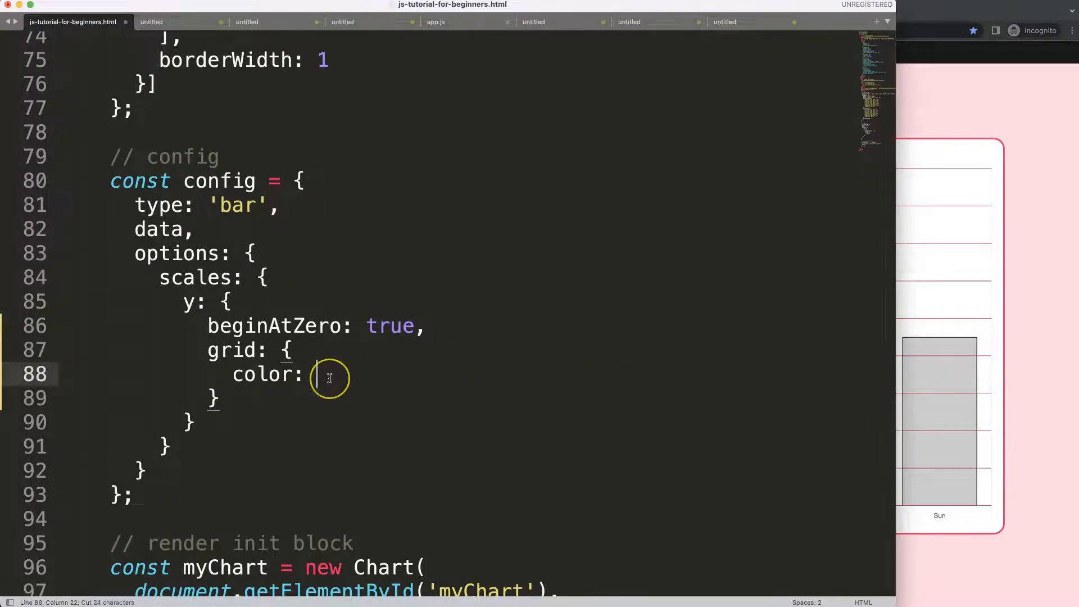
- Replace the grid color with a (ctx) => arrow function that runs console.log(ctx)
{"action": "type", "text": "()"}
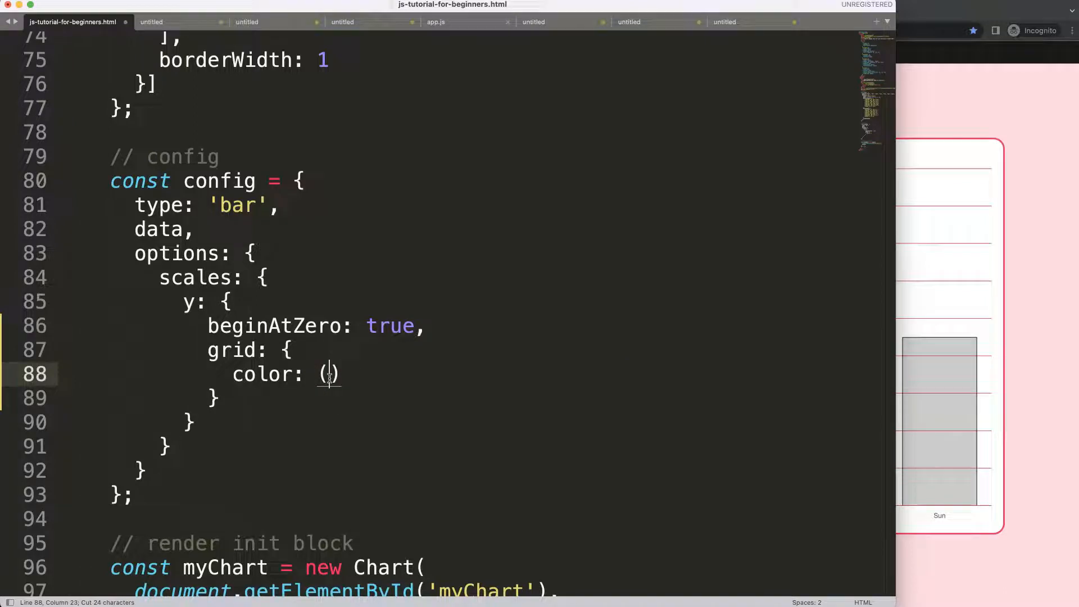
{"action": "type", "text": "ctx"}
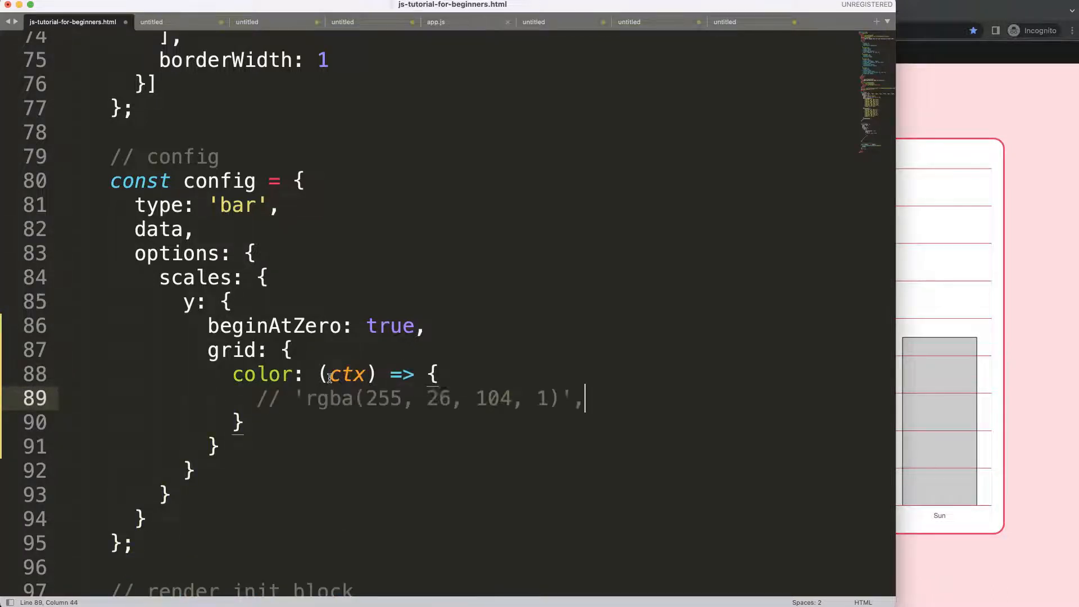
{"action": "left_click", "coordinate": [437, 373]}
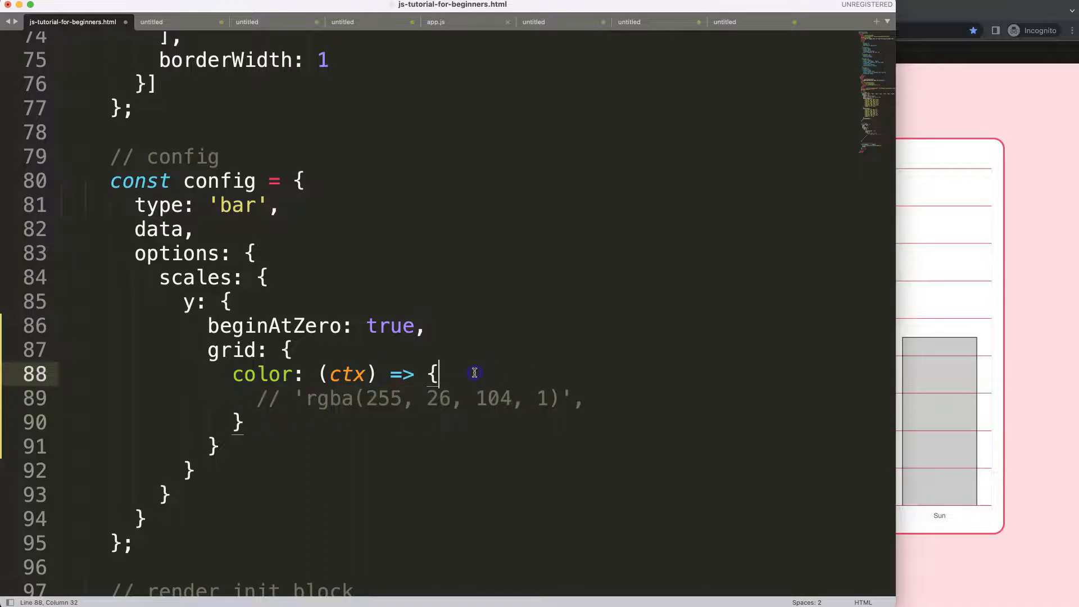
{"action": "type", "text": "console.log("}
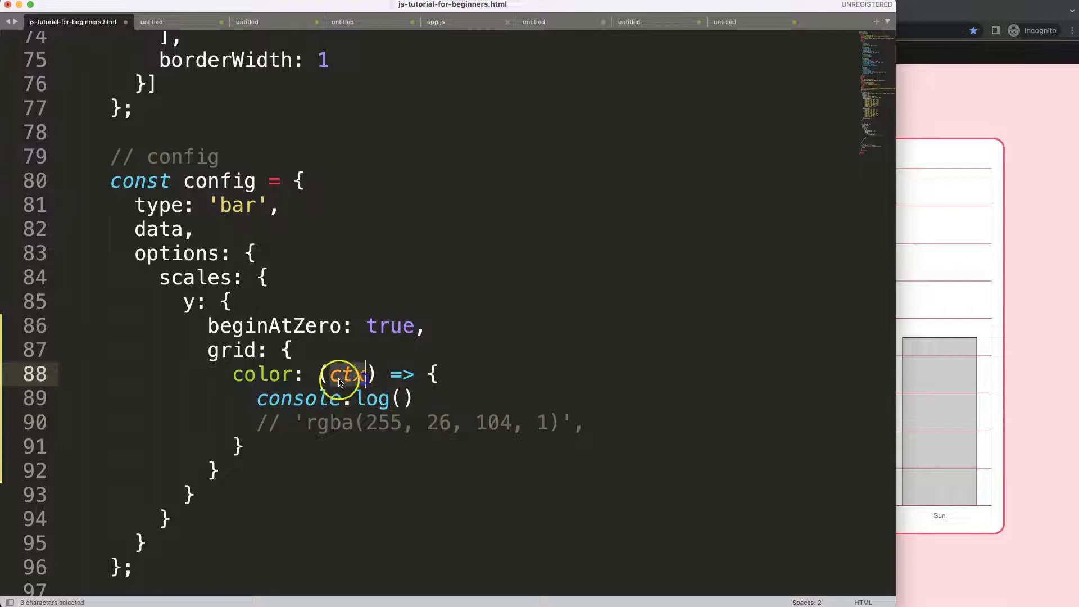
{"action": "type", "text": "ctx"}
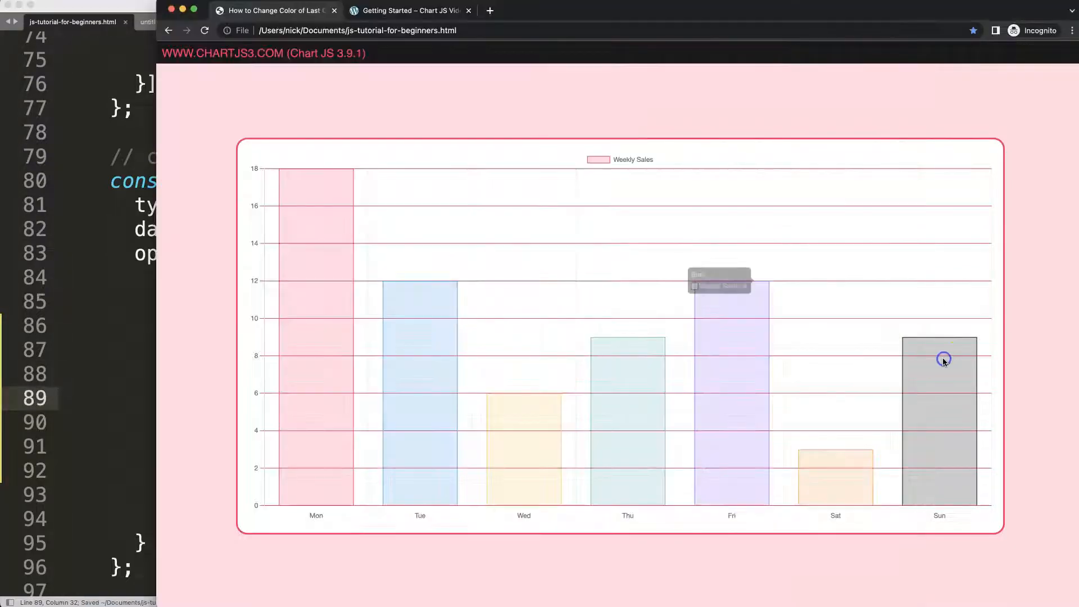
{"action": "mouse_move", "coordinate": [806, 351]}
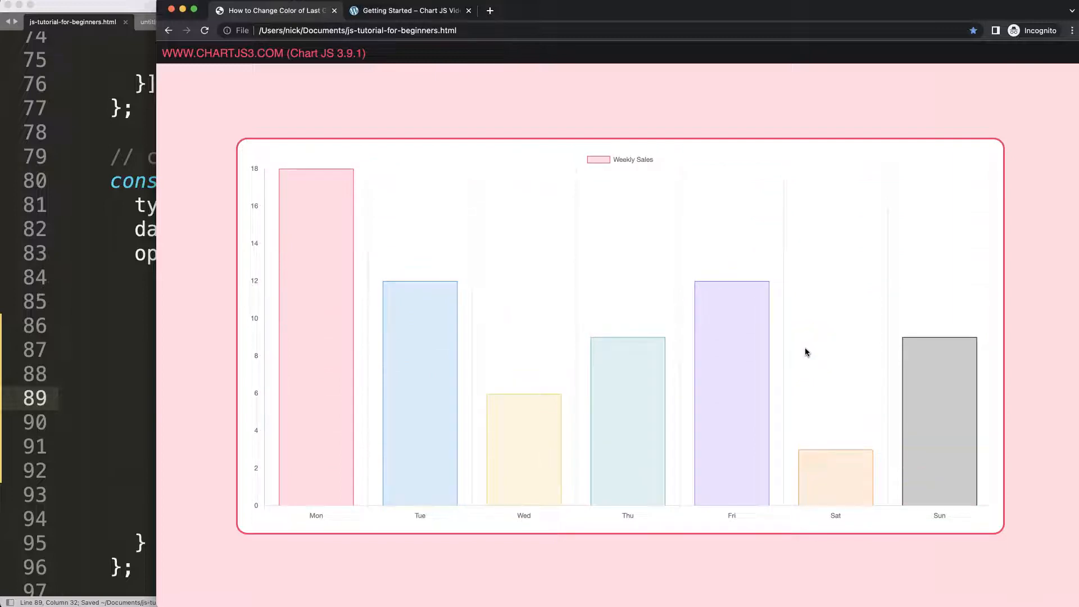
{"action": "mouse_move", "coordinate": [377, 246]}
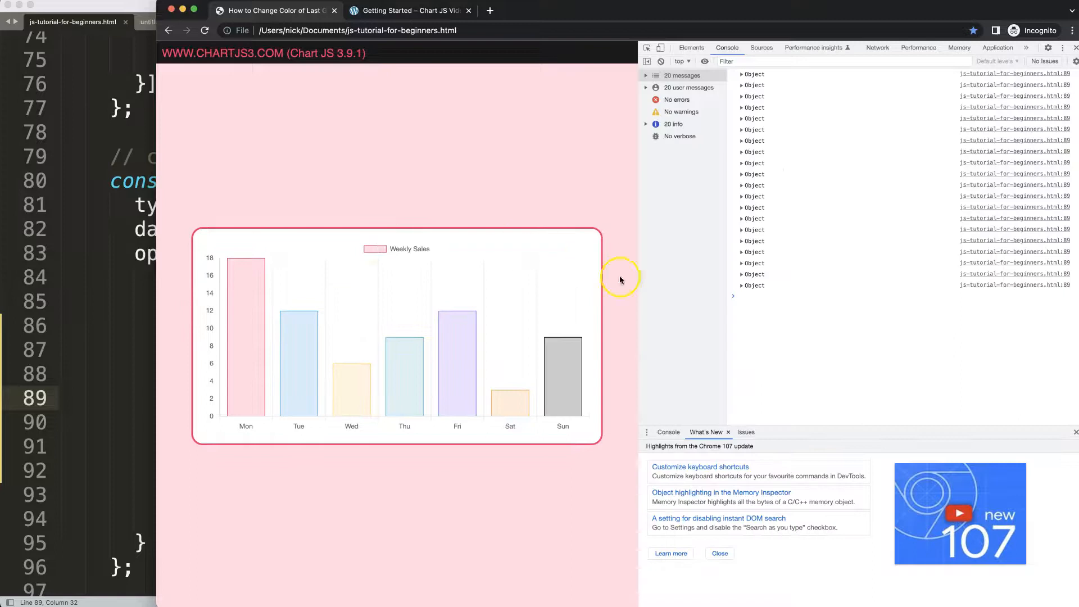
- Expand the logged grid-line context objects in the DevTools console to read index and tick
{"action": "left_click", "coordinate": [742, 285]}
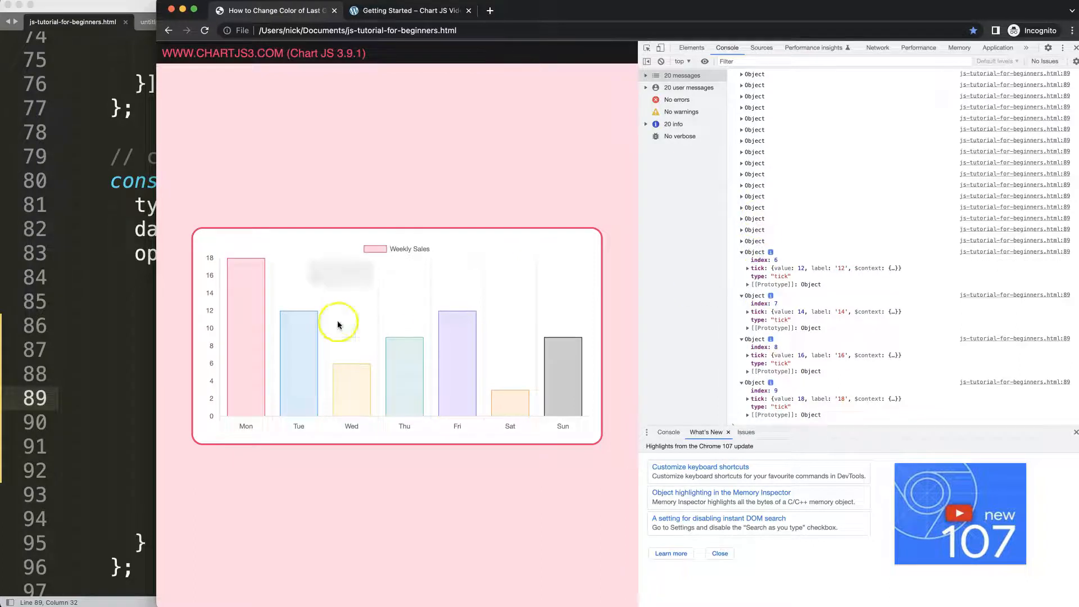
{"action": "mouse_move", "coordinate": [374, 259]}
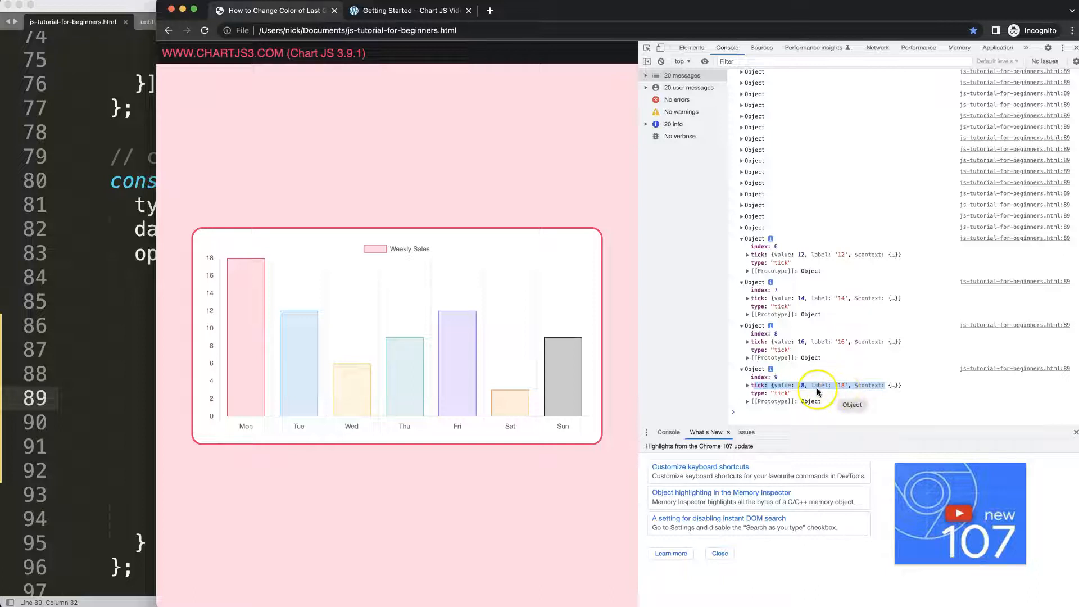
{"action": "mouse_move", "coordinate": [816, 354]}
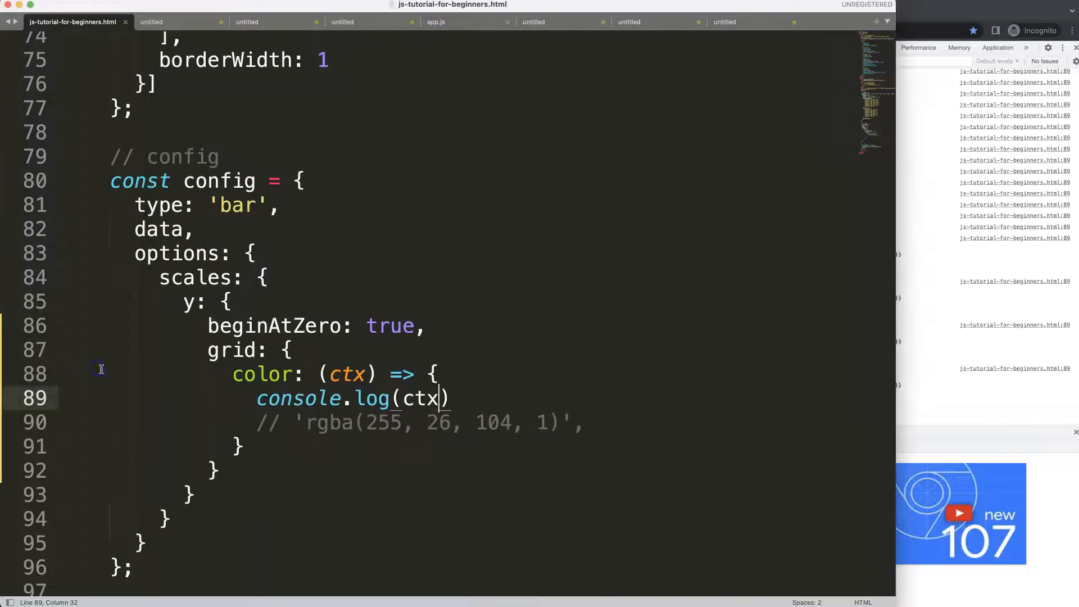
- Add a second line console.log(ctx.chart) inside the grid colour callback
{"action": "left_click", "coordinate": [229, 301]}
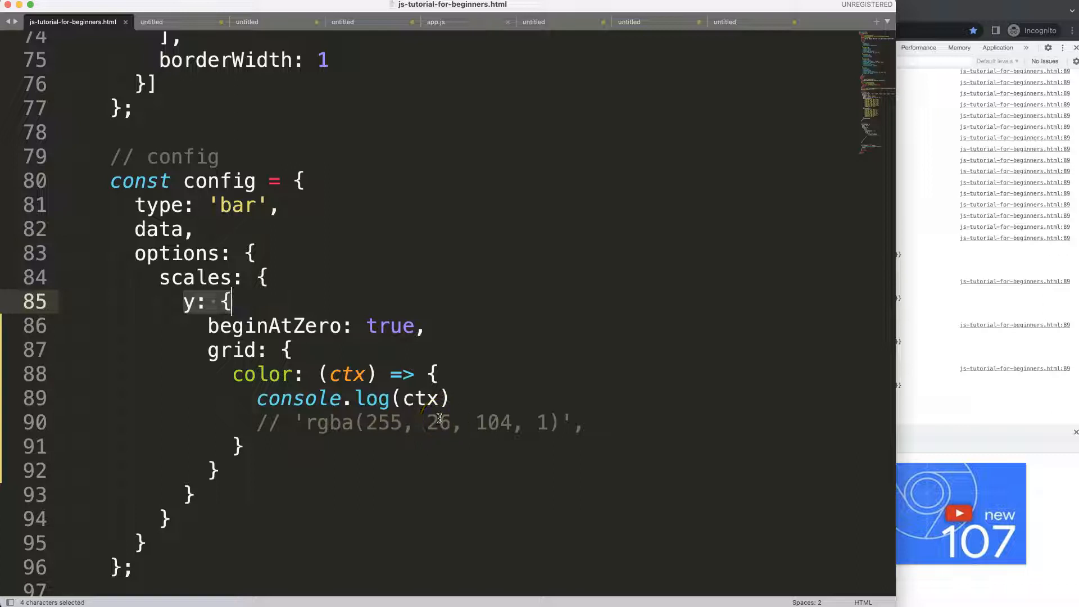
{"action": "left_click", "coordinate": [453, 398]}
{"action": "type", "text": "console.log("}
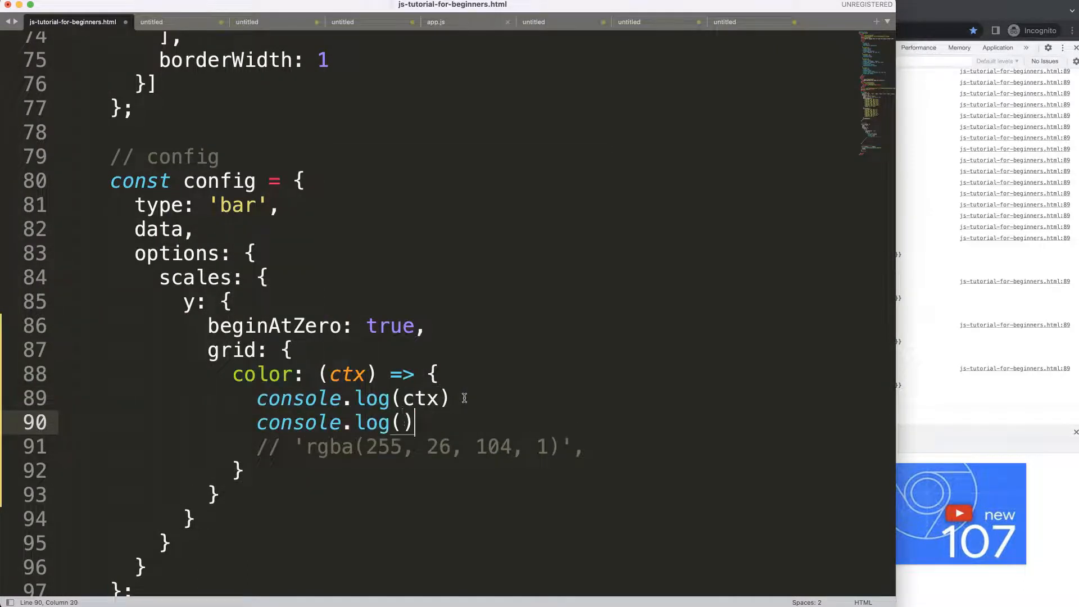
{"action": "type", "text": "ctx."}
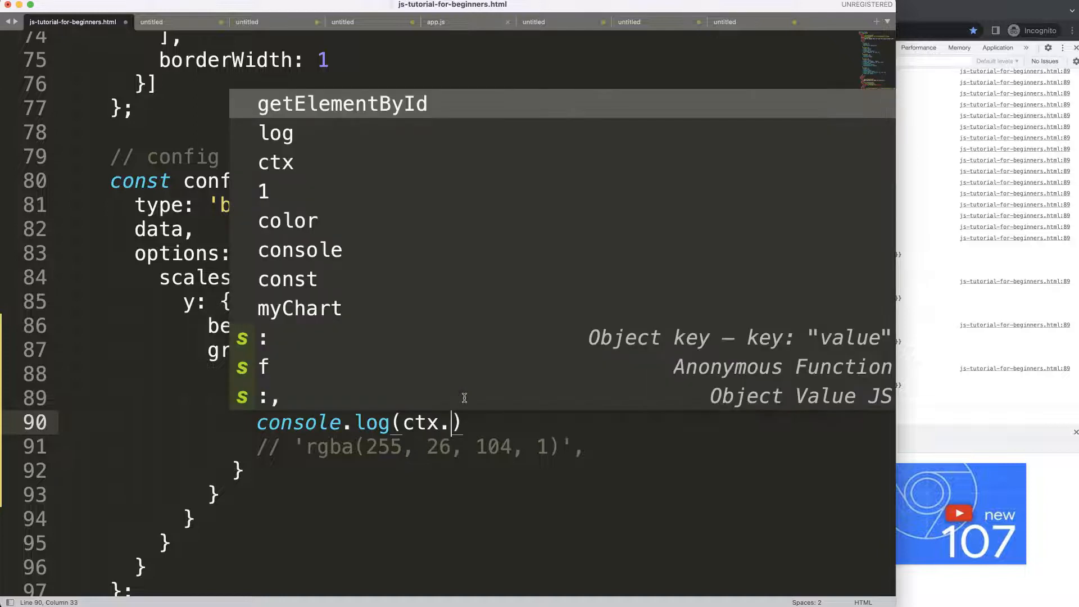
{"action": "type", "text": "chart"}
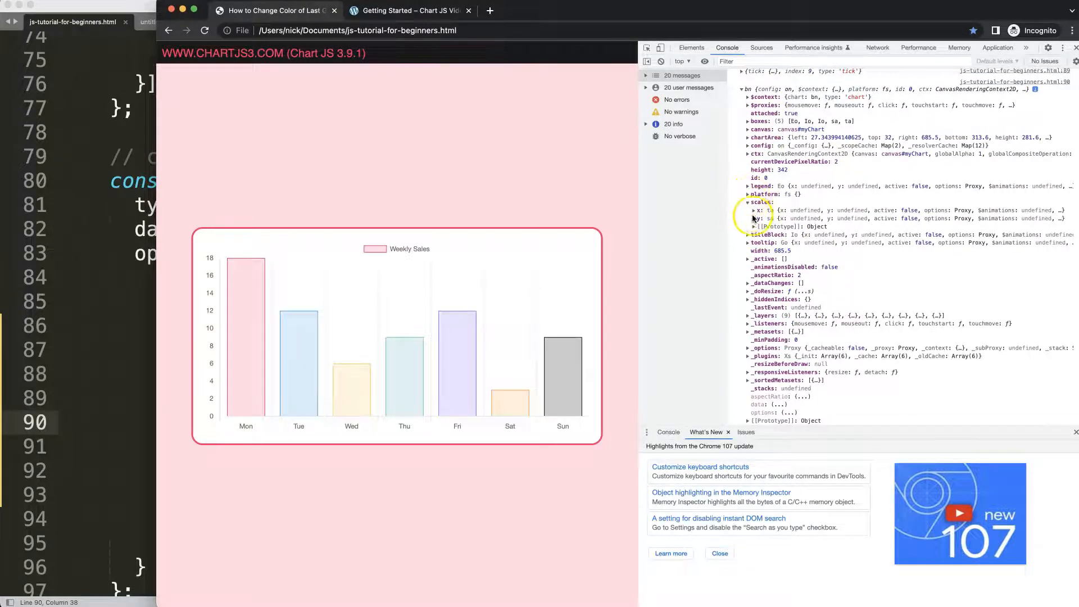
- Expand chart > scales > y > ticks in the console, then log ctx.chart.scales.y.ticks.length
{"action": "left_click", "coordinate": [750, 218]}
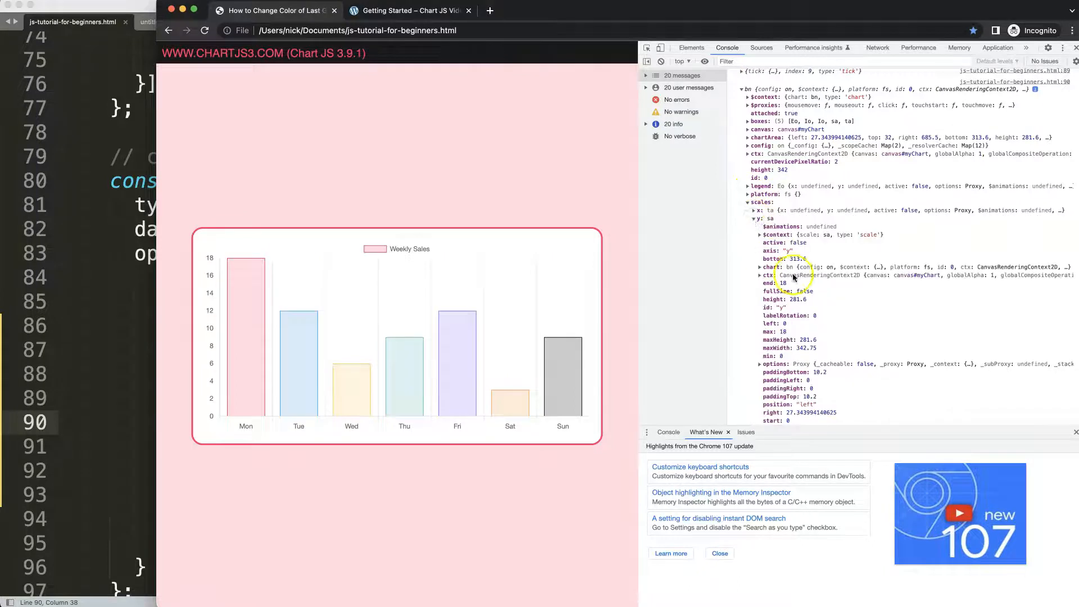
{"action": "mouse_move", "coordinate": [645, 230]}
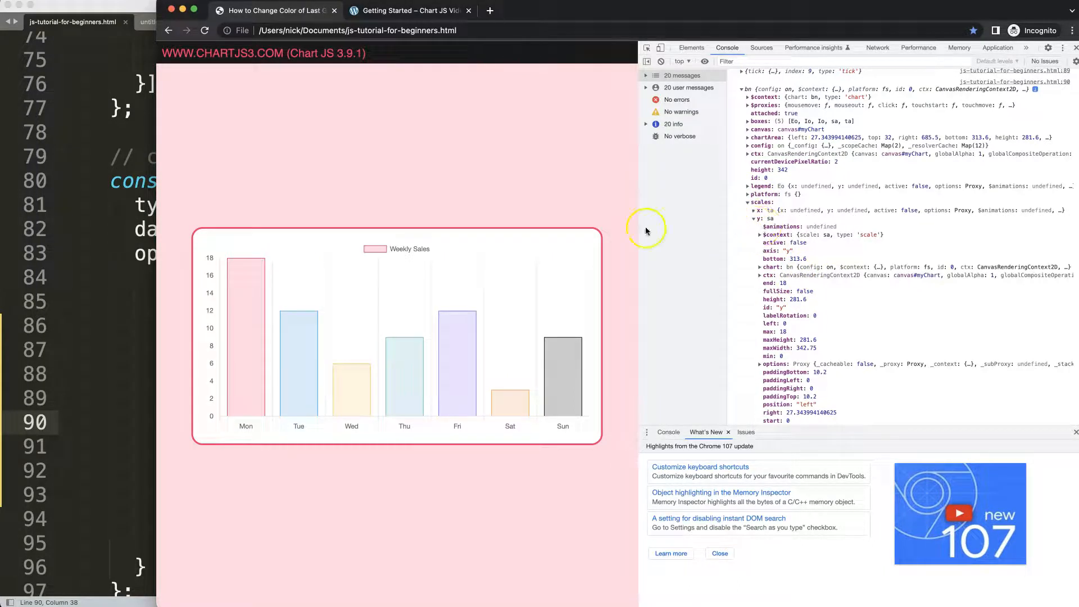
{"action": "scroll", "scroll_direction": "down", "scroll_amount": 3}
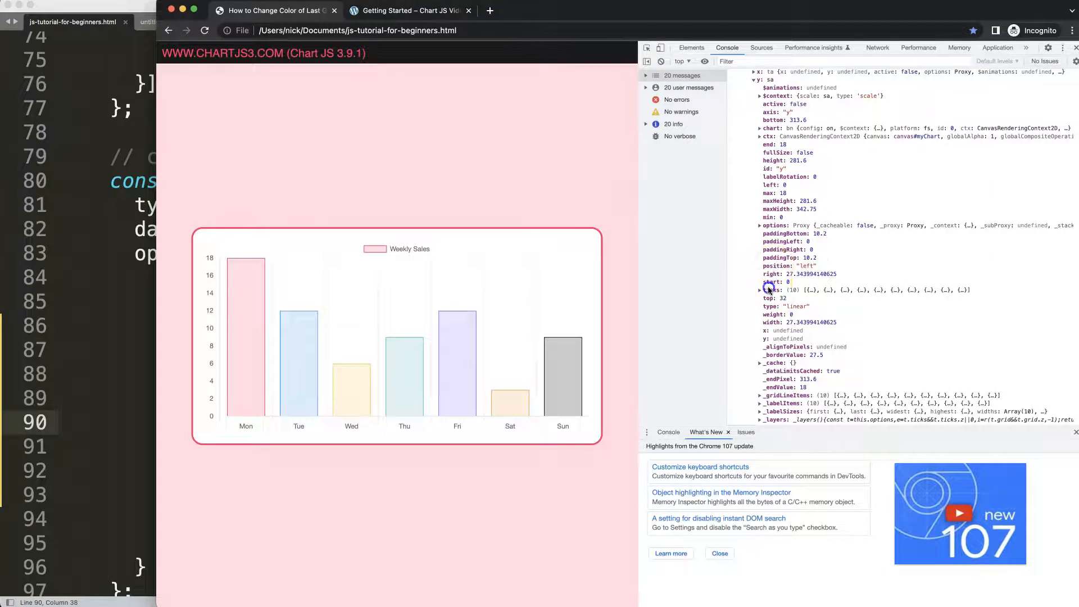
{"action": "left_click", "coordinate": [760, 290]}
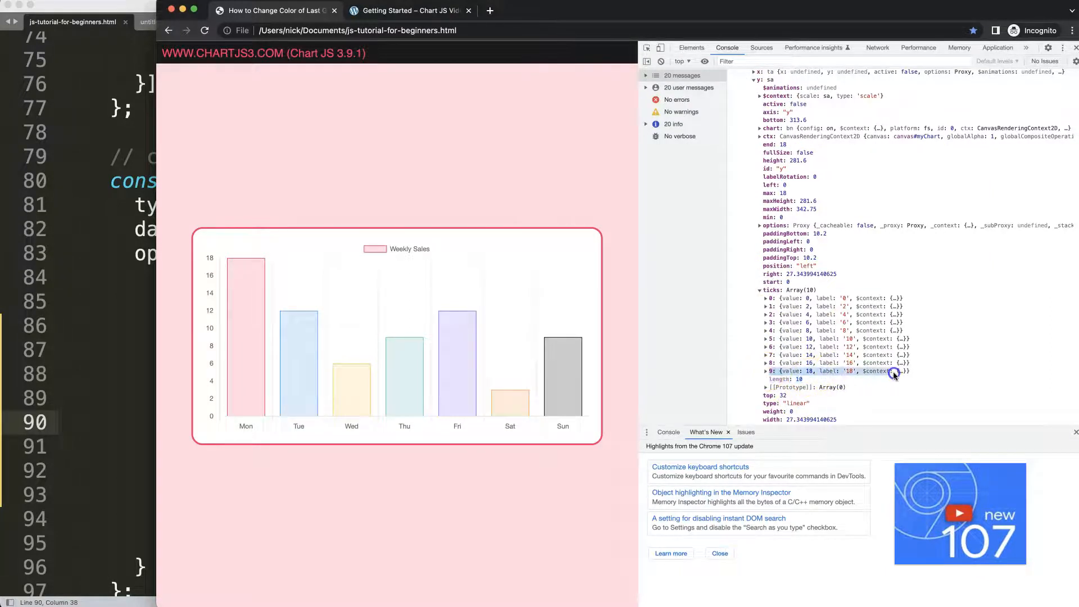
{"action": "mouse_move", "coordinate": [848, 381]}
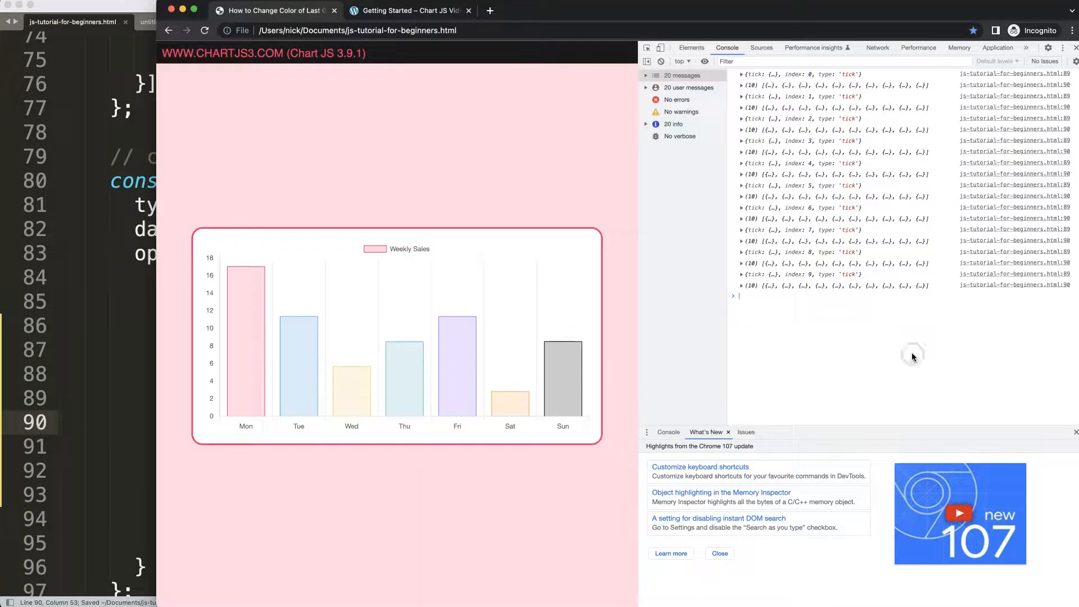
{"action": "left_click", "coordinate": [742, 285]}
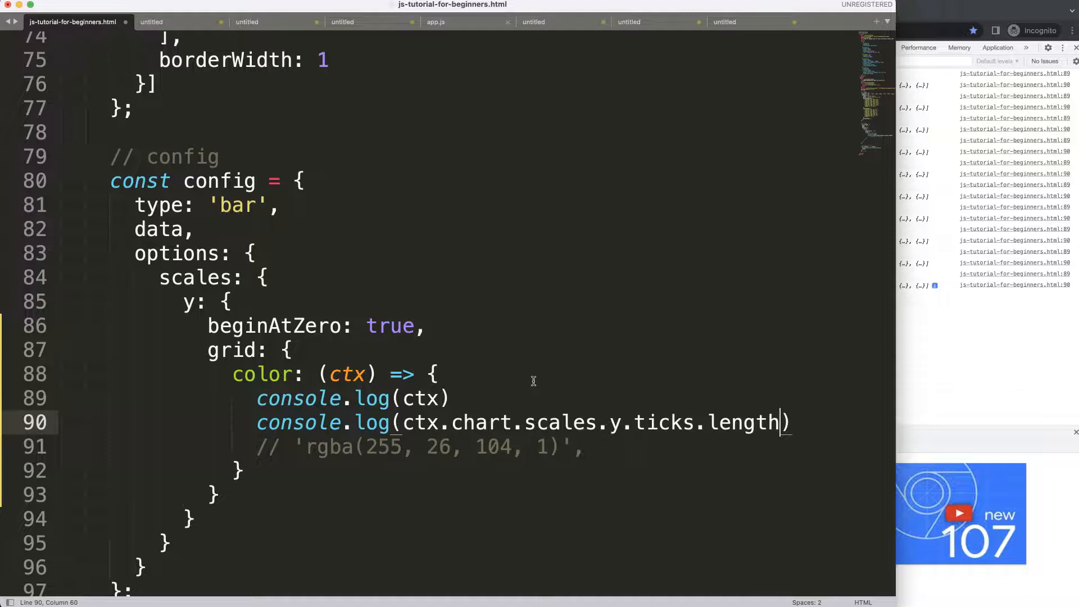
- Define const lastTick = ctx.chart.scales.y.ticks.length - 1 and return 'rgba(255, 26, 104, 1)'
{"action": "key", "text": "cmd+s"}
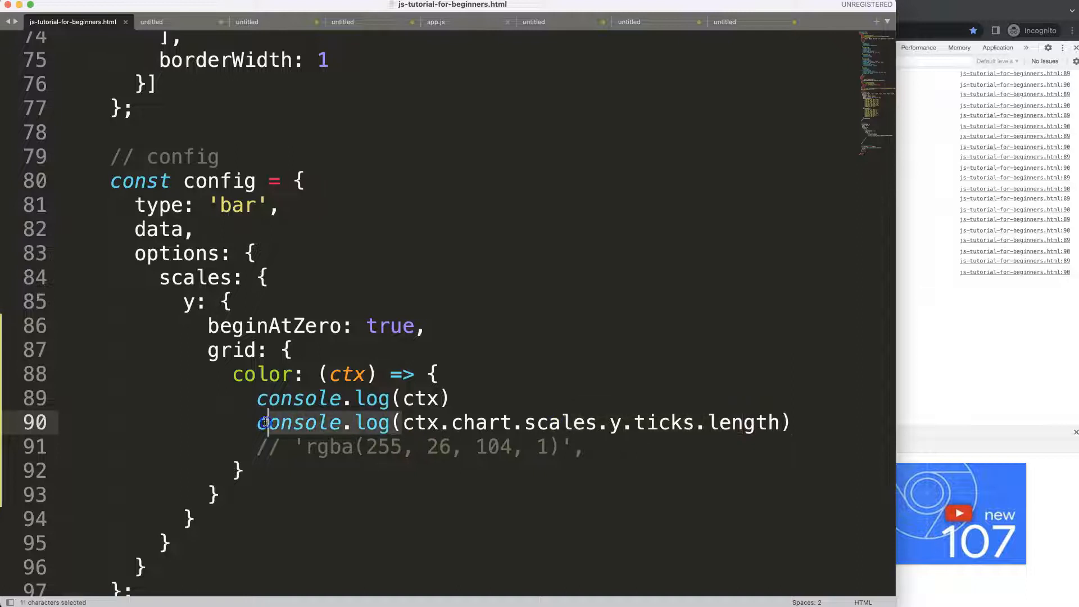
{"action": "type", "text": "const"}
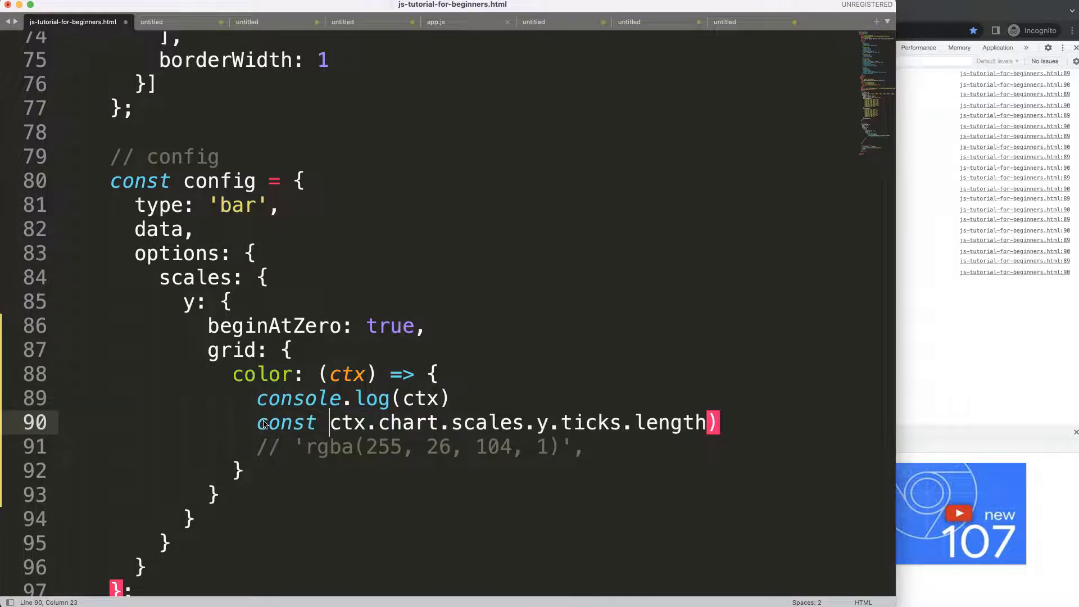
{"action": "type", "text": "last"}
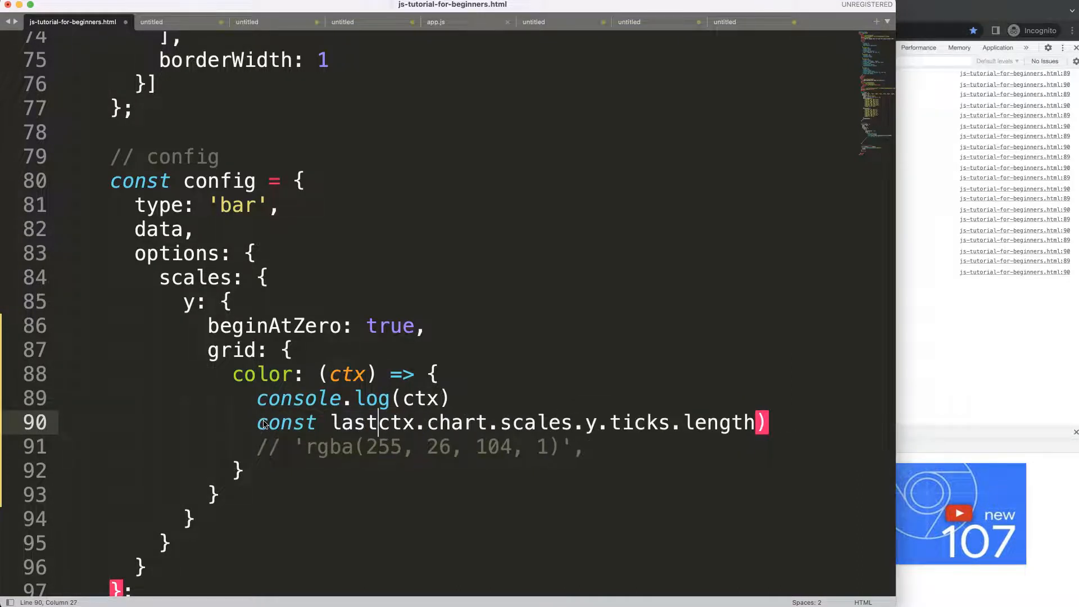
{"action": "type", "text": "Tick ="}
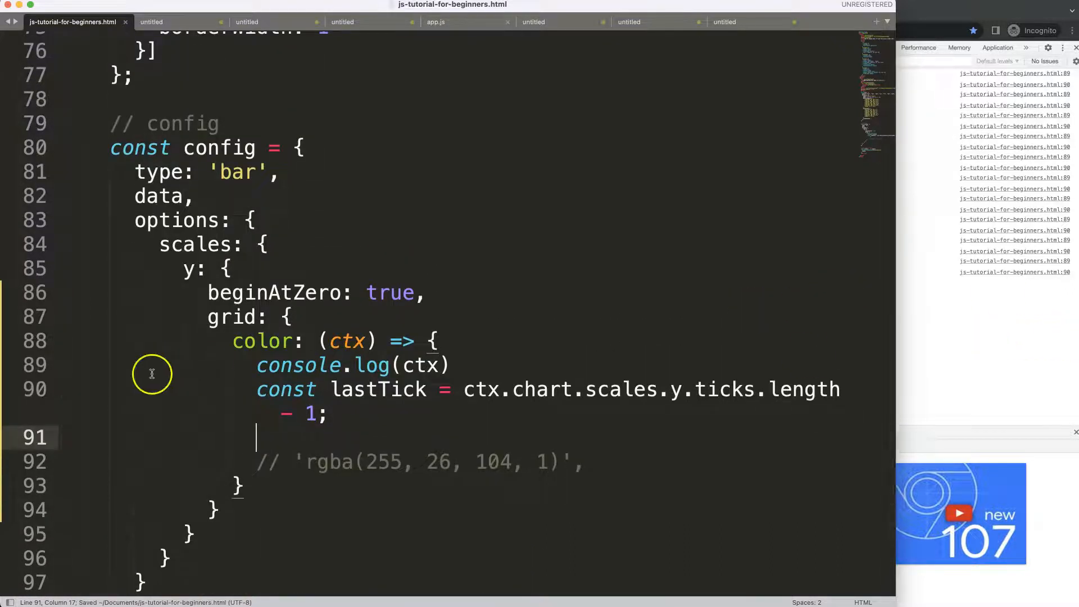
{"action": "mouse_move", "coordinate": [808, 385]}
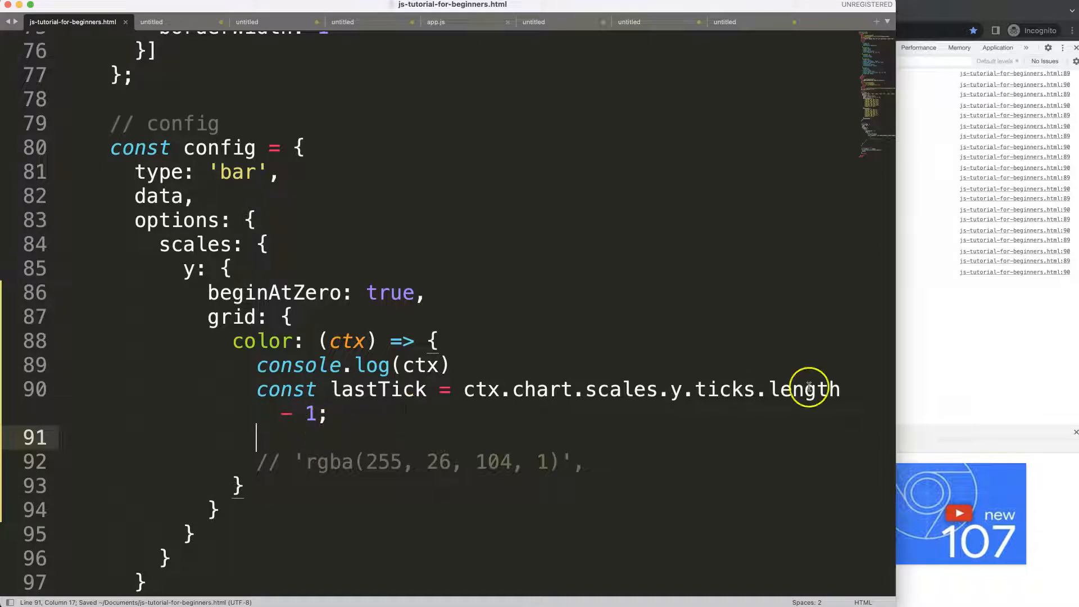
{"action": "type", "text": "return"}
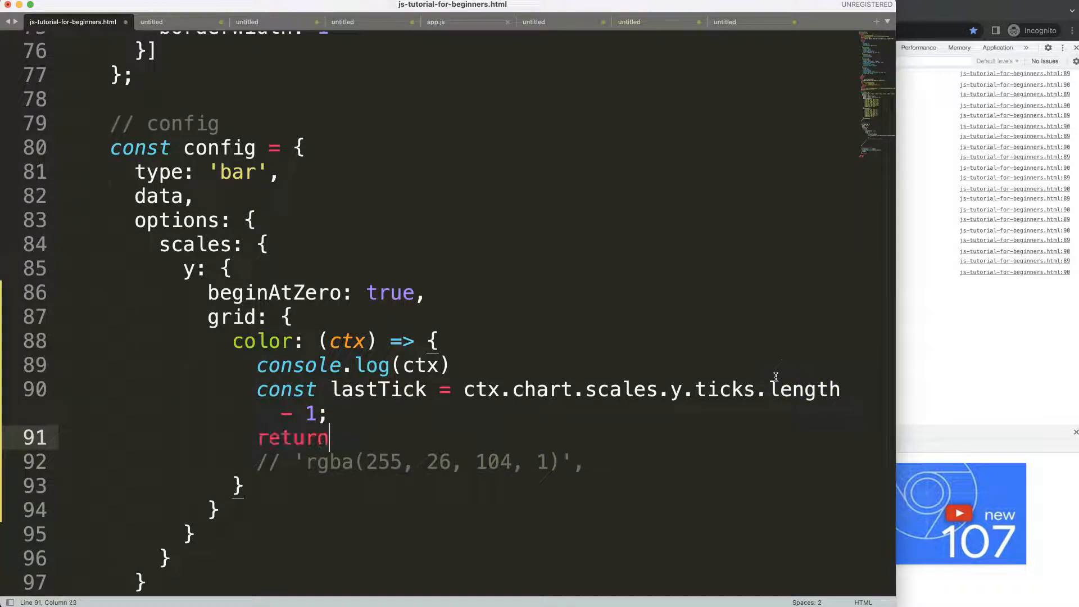
{"action": "type", "text": "''"}
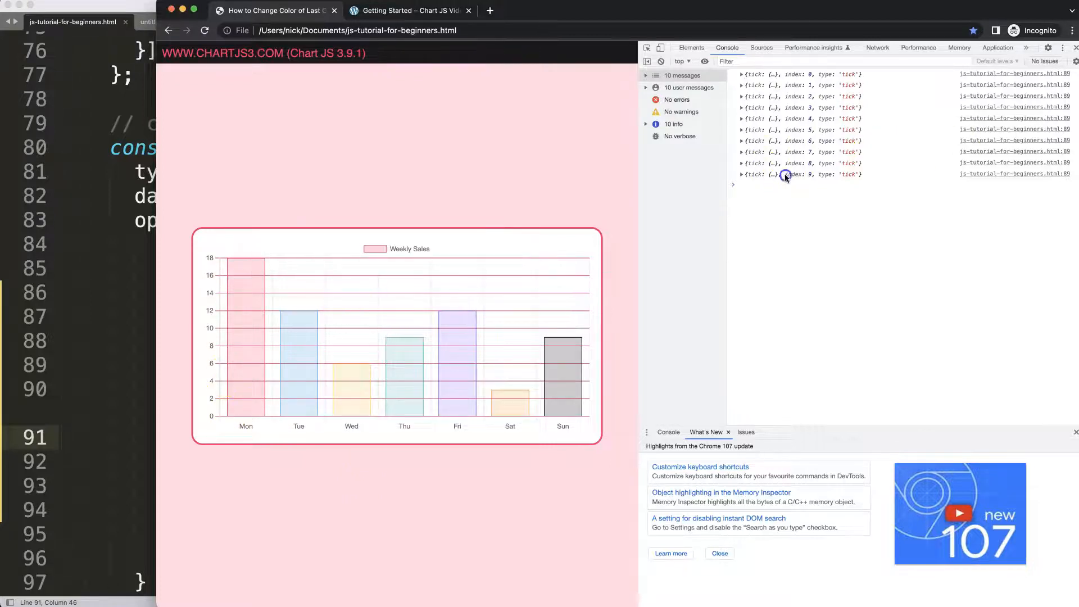
{"action": "left_click", "coordinate": [743, 173]}
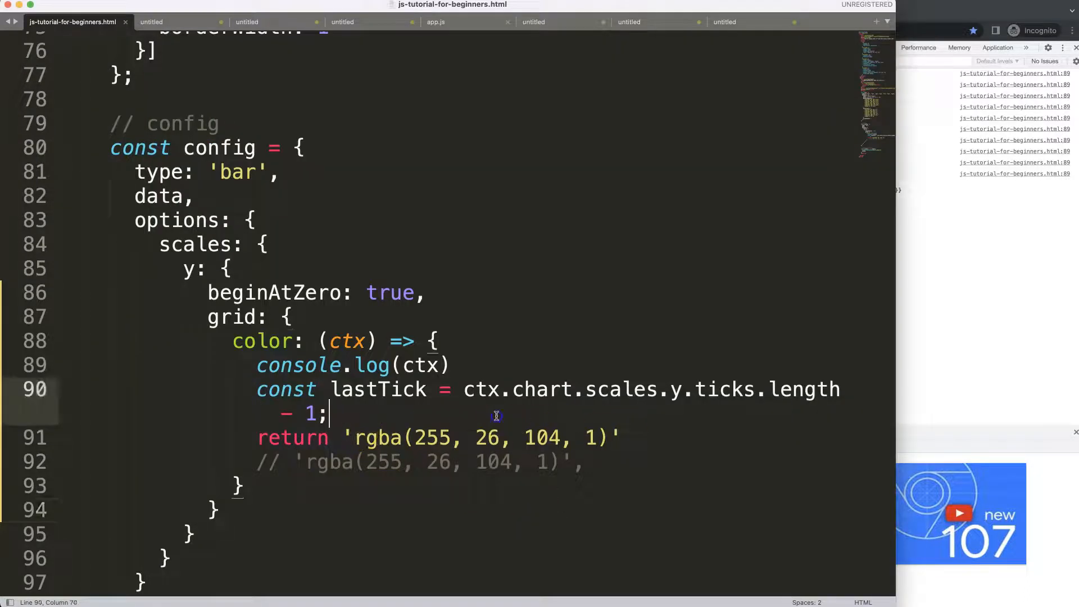
- Add if(ctx.index === lastTick) returning the red rgba(255, 26, 104, 1) colour
{"action": "type", "text": "if("}
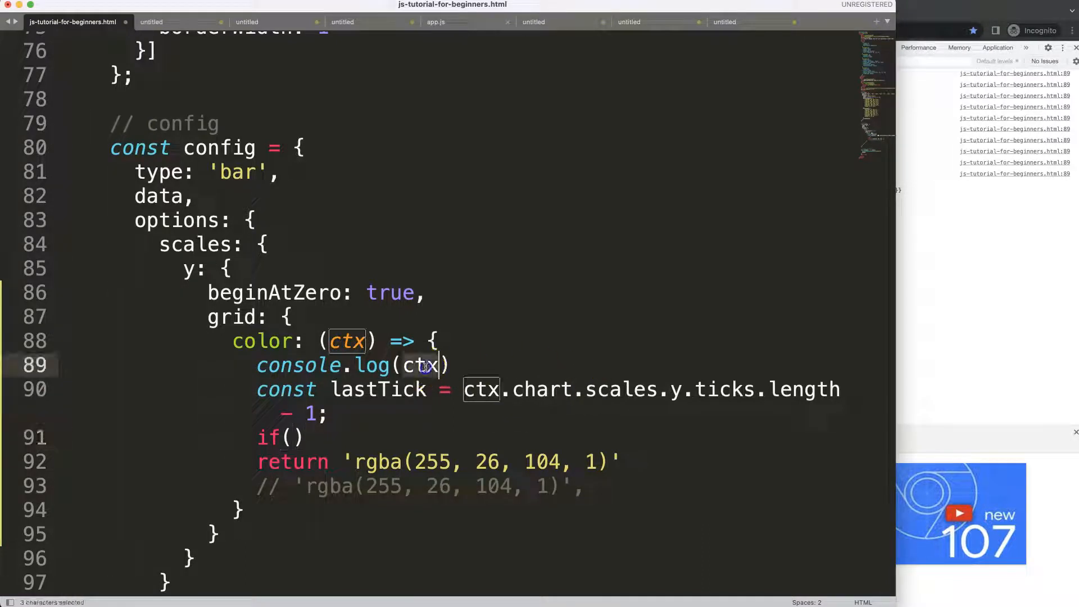
{"action": "type", "text": "ctx."}
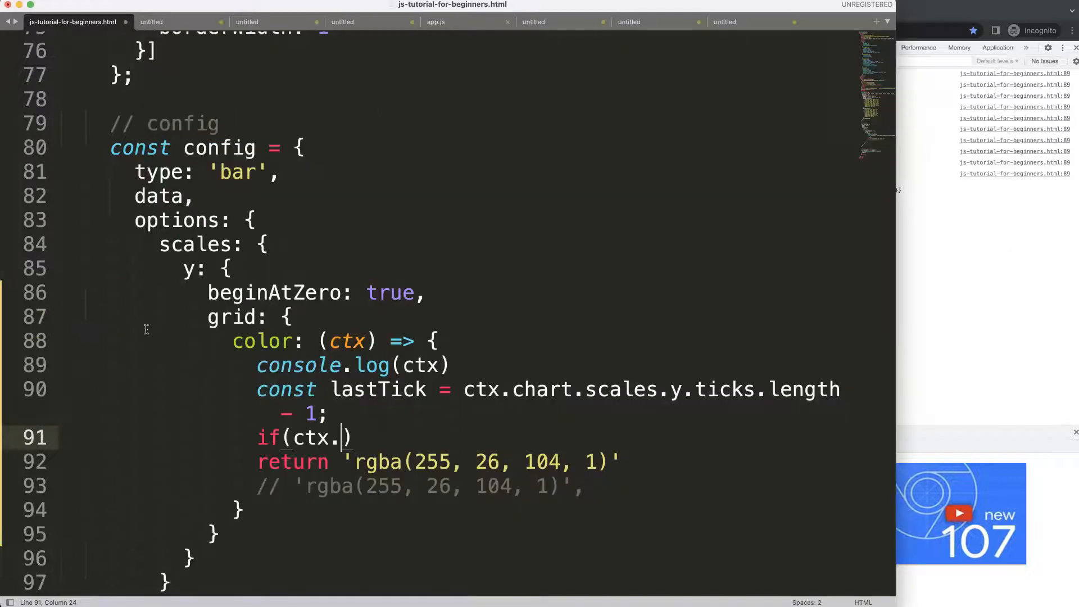
{"action": "type", "text": "index ==="}
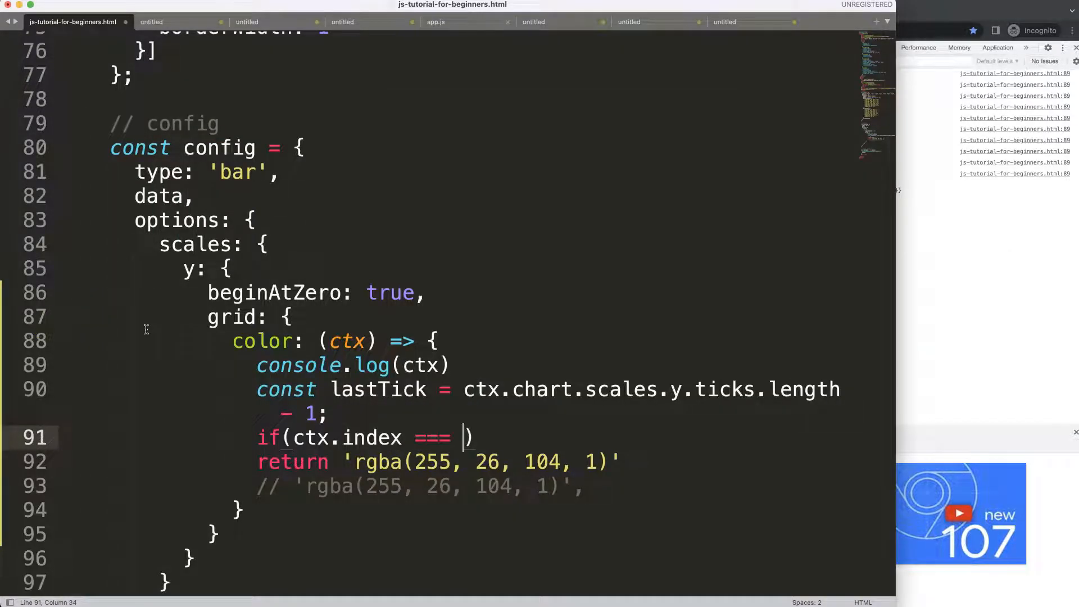
{"action": "mouse_move", "coordinate": [396, 396]}
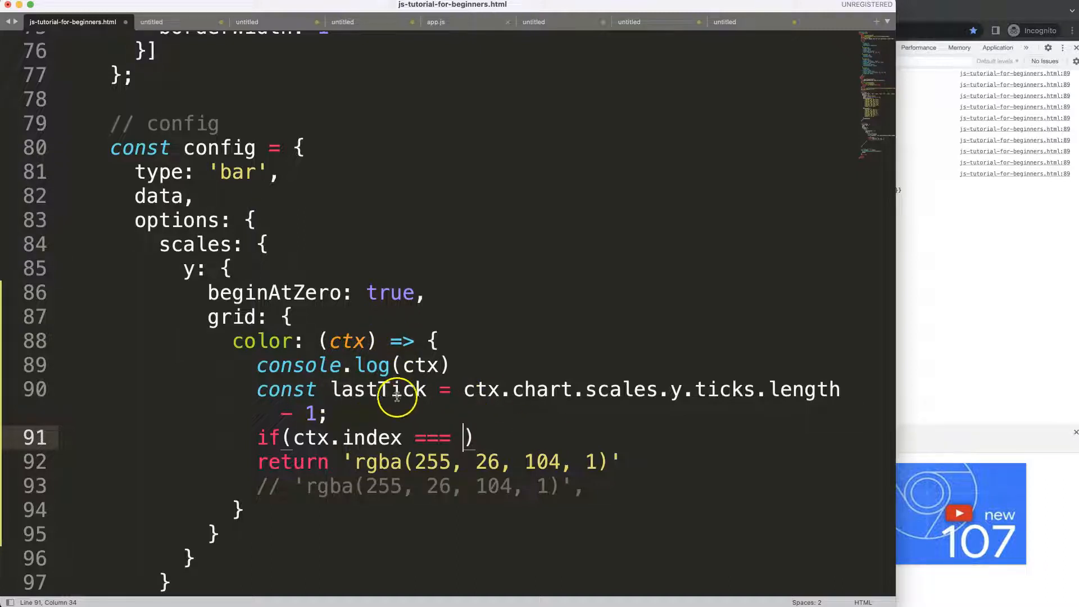
{"action": "type", "text": "lastTick)"}
{"action": "type", "text": "retuen"}
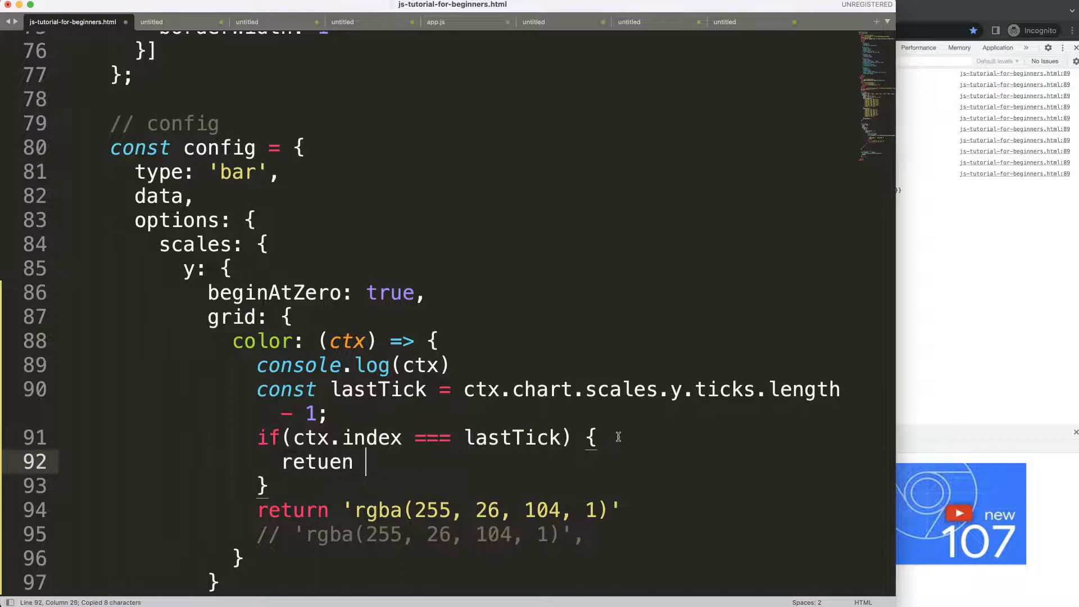
{"action": "type", "text": "return 'rgba(255, 26, 104, 1)"}
{"action": "left_click", "coordinate": [311, 486]}
{"action": "type", "text": " else {"}
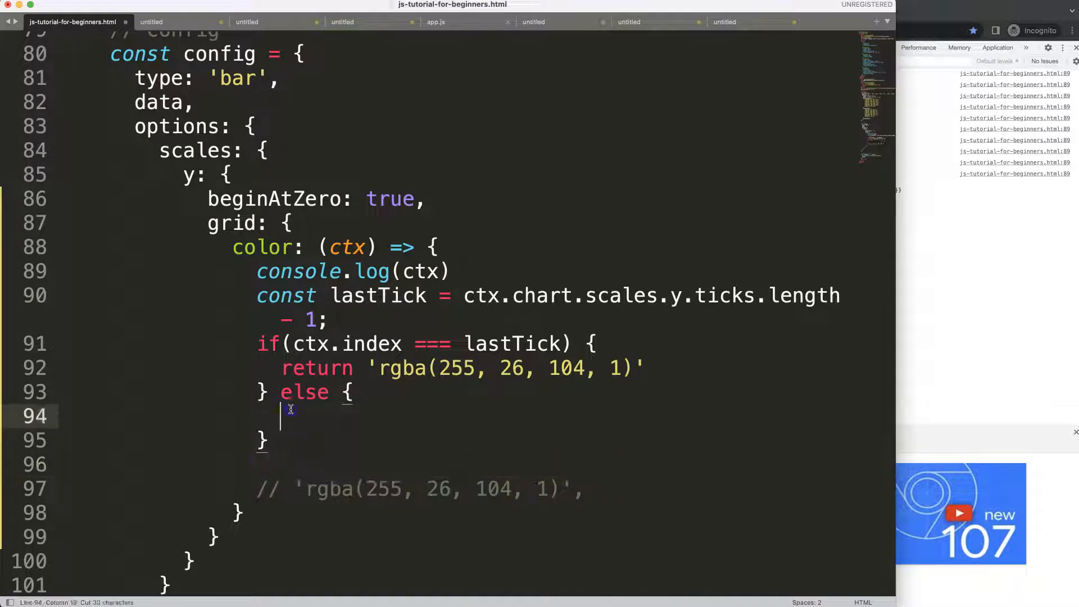
- Return gray rgba(102, 102, 102) for all other grid lines, with its alpha lowered to 0.2
{"action": "type", "text": "return 'rgba(255, 26, 104, 1)'"}
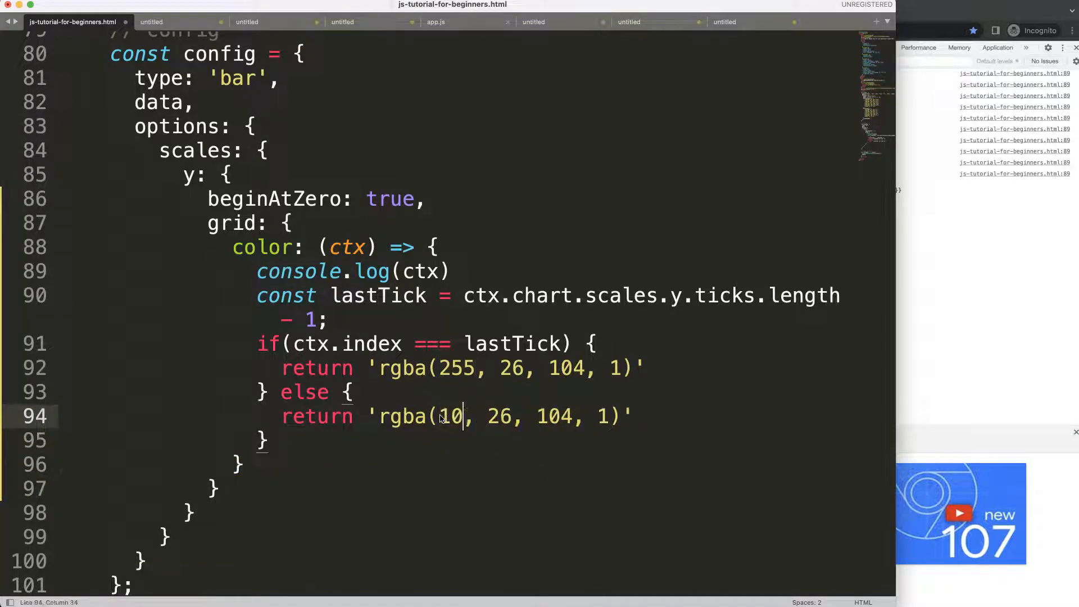
{"action": "type", "text": "2"}
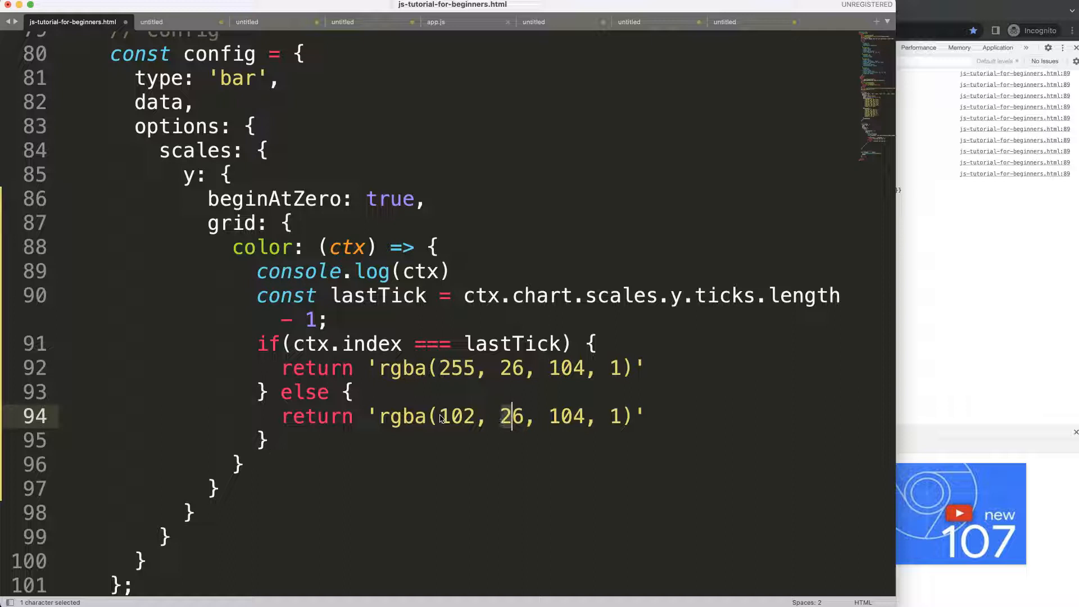
{"action": "type", "text": "0"}
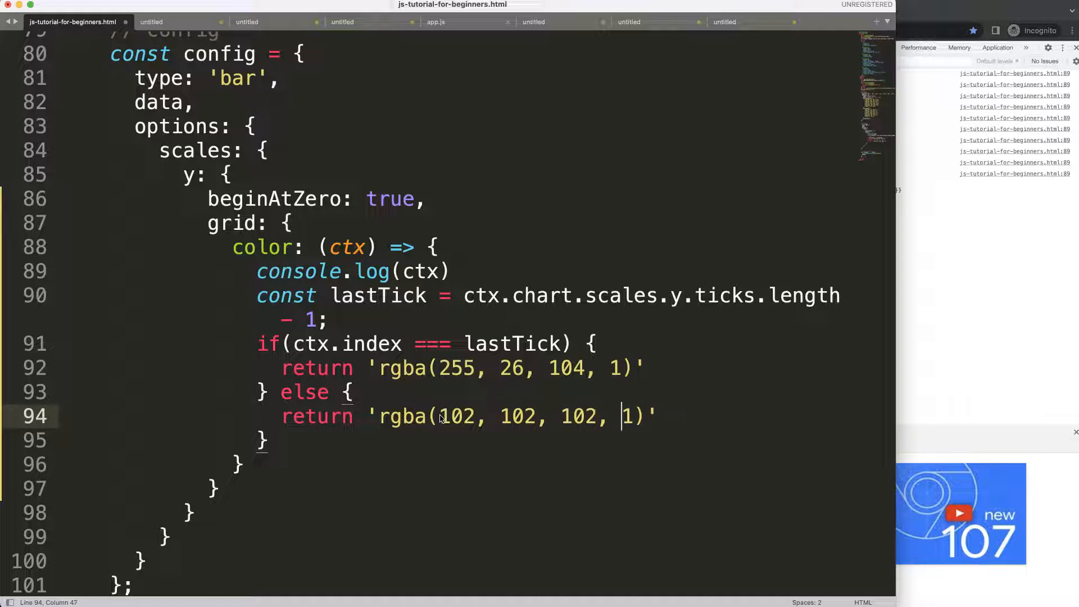
{"action": "type", "text": "0.2"}
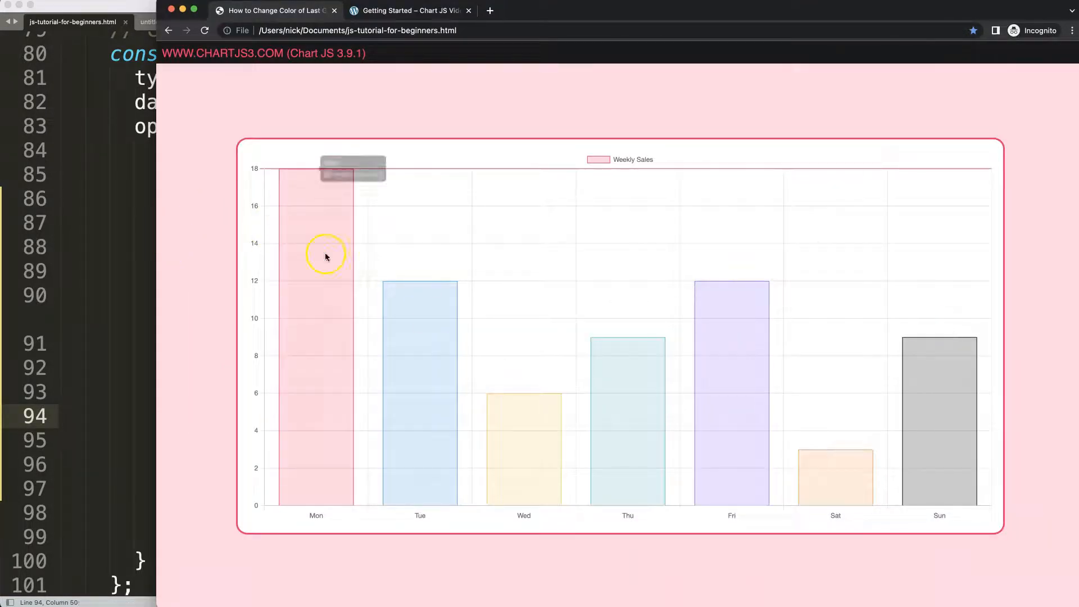
{"action": "mouse_move", "coordinate": [478, 229]}
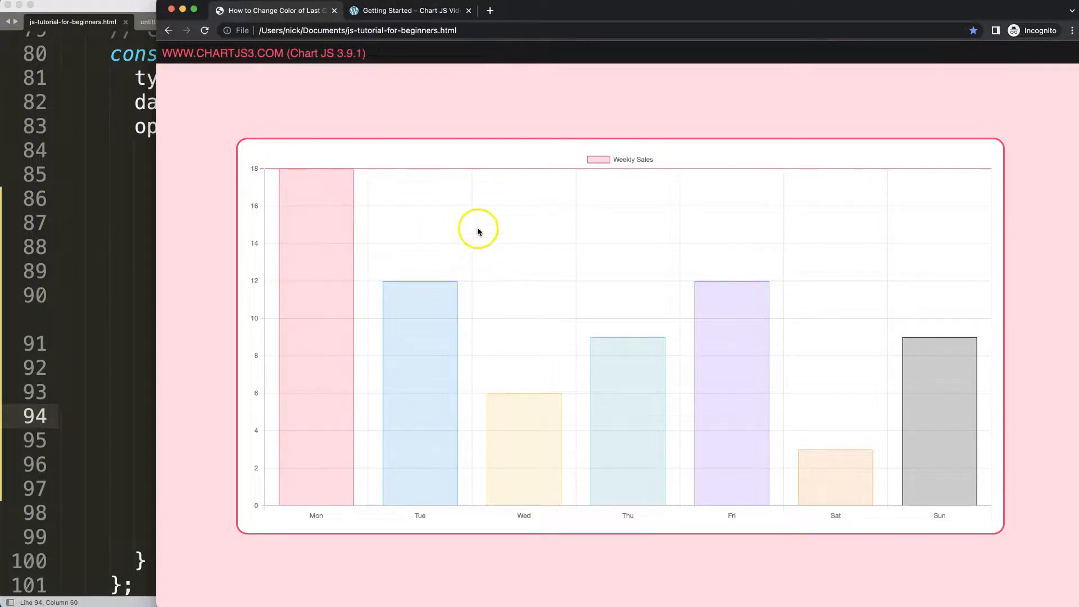
{"action": "mouse_move", "coordinate": [562, 191]}
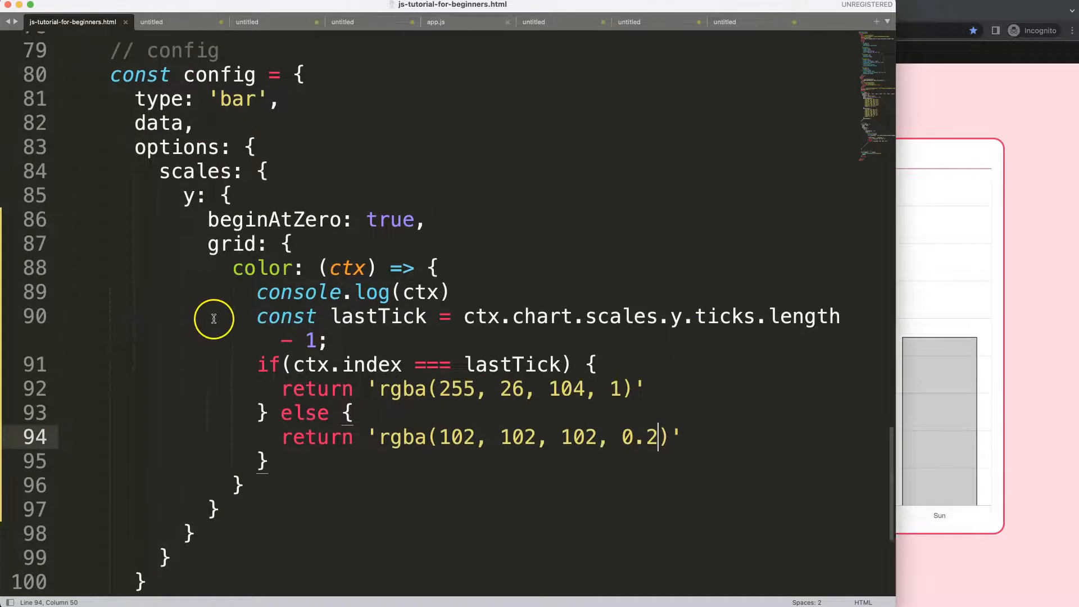
- Scroll the reloaded chart into view to confirm only the top grid line is red
{"action": "scroll", "scroll_direction": "up", "scroll_amount": 3}
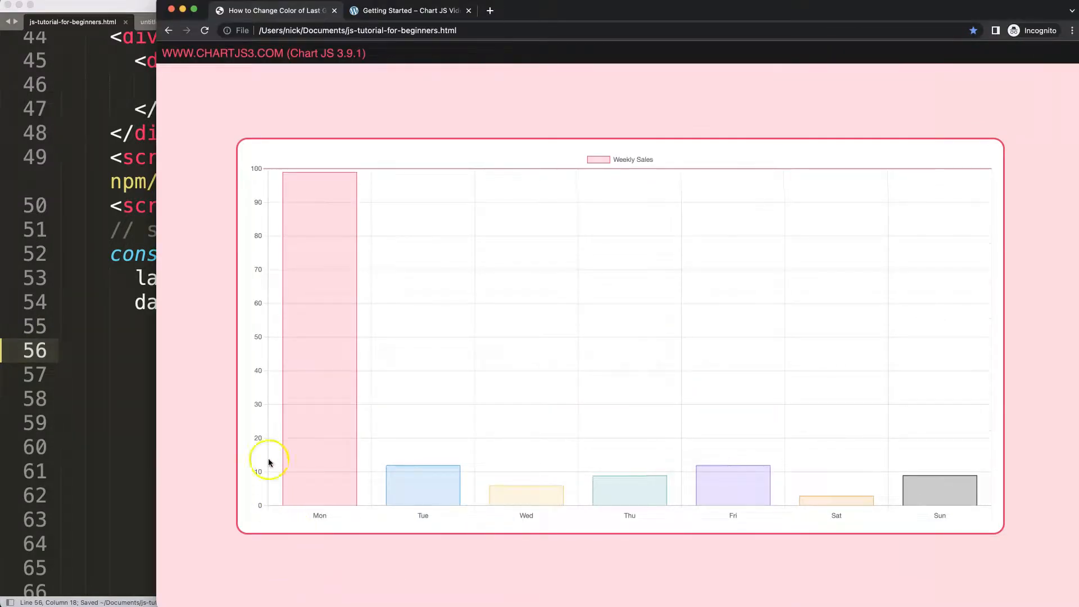
{"action": "mouse_move", "coordinate": [376, 206]}
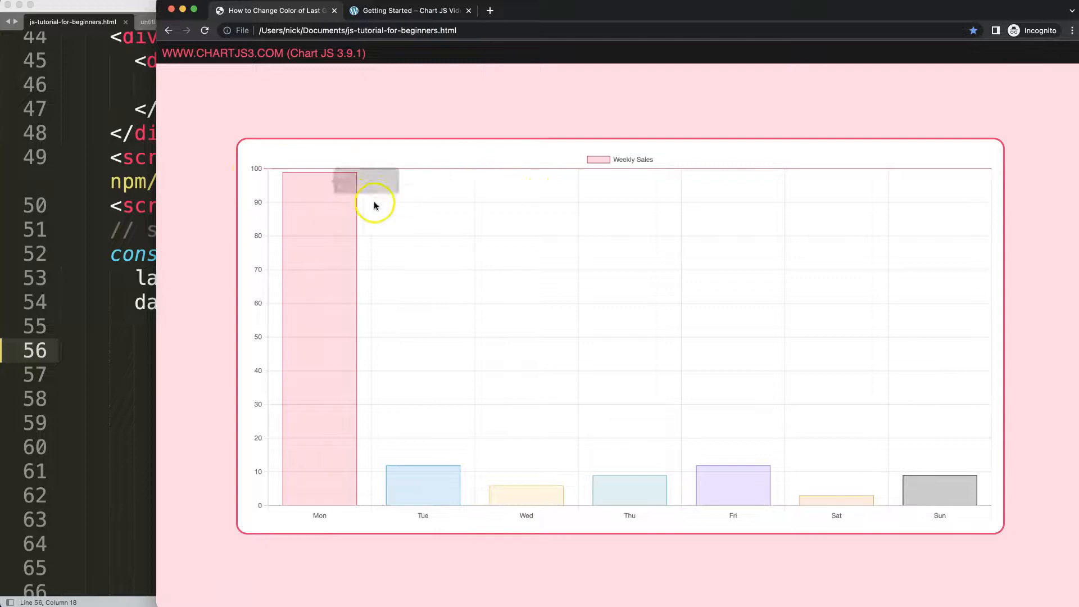
{"action": "mouse_move", "coordinate": [122, 339]}
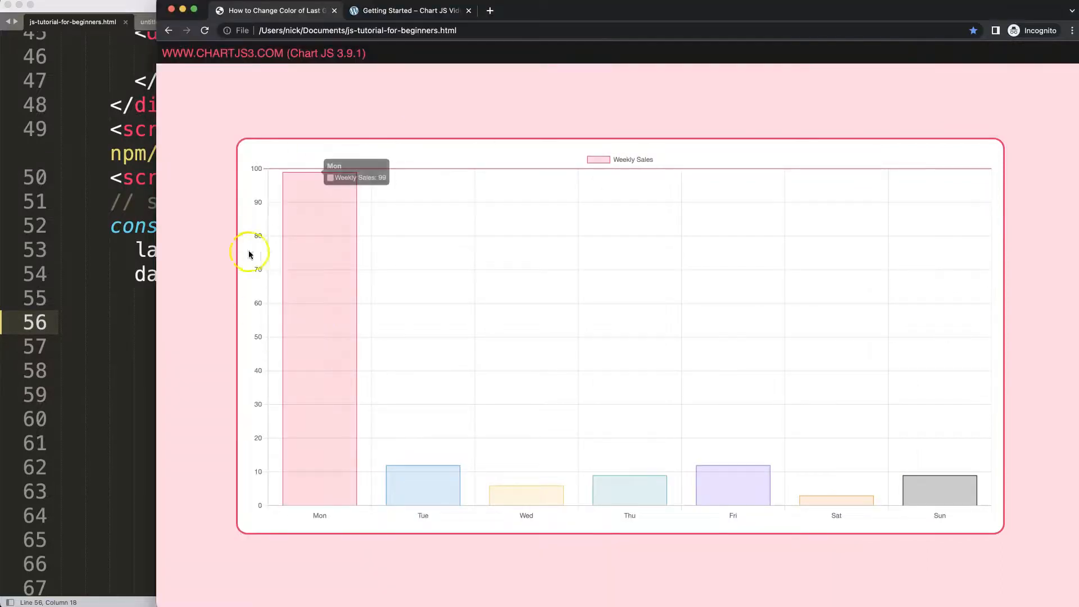
{"action": "mouse_move", "coordinate": [412, 173]}
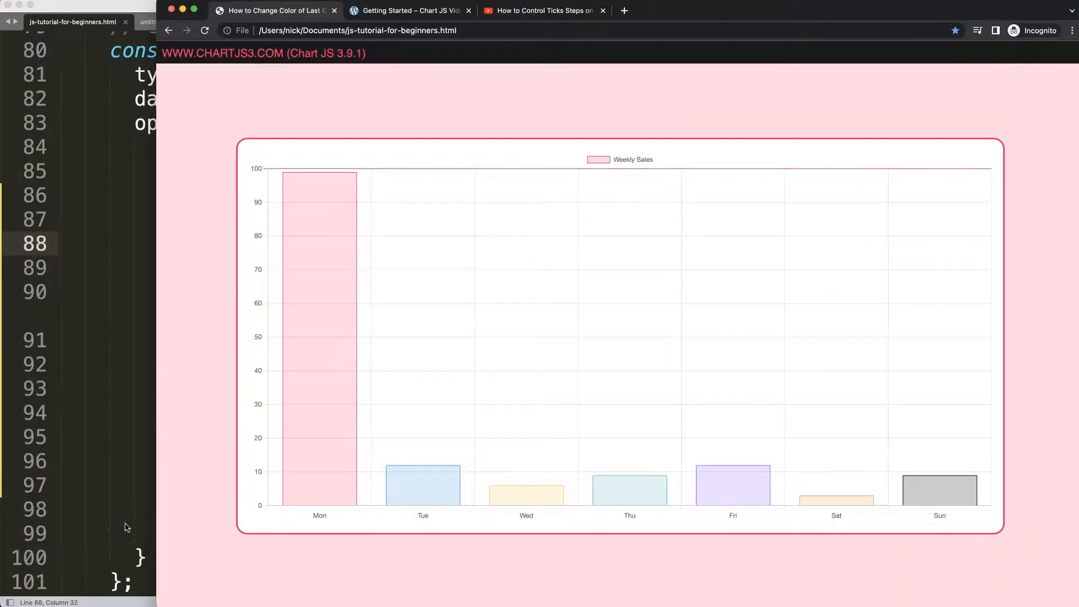
{"action": "mouse_move", "coordinate": [248, 422]}
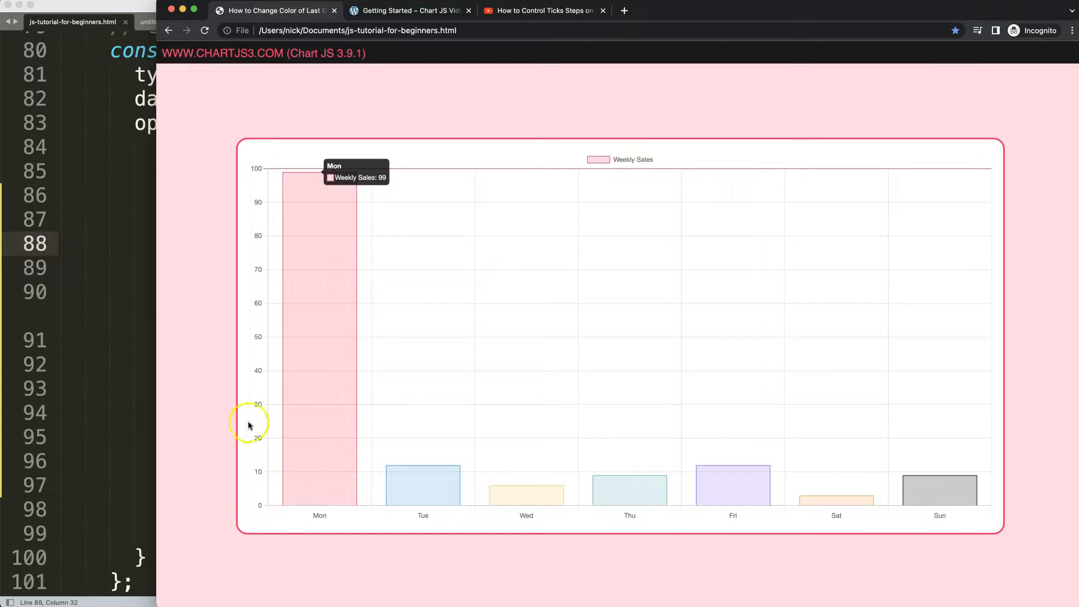
{"action": "mouse_move", "coordinate": [327, 173]}
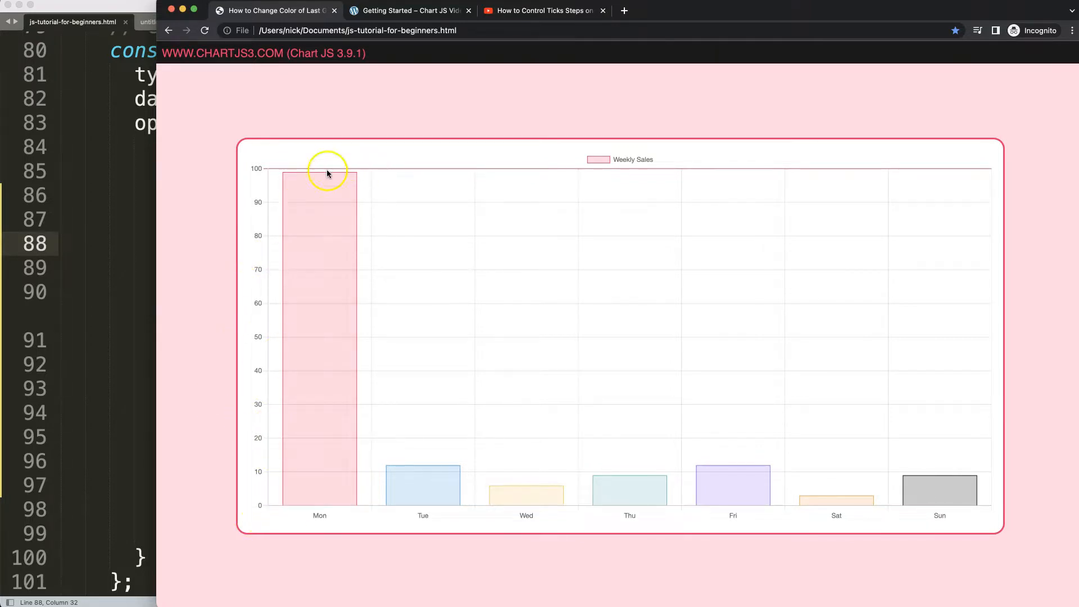
{"action": "mouse_move", "coordinate": [449, 109]}
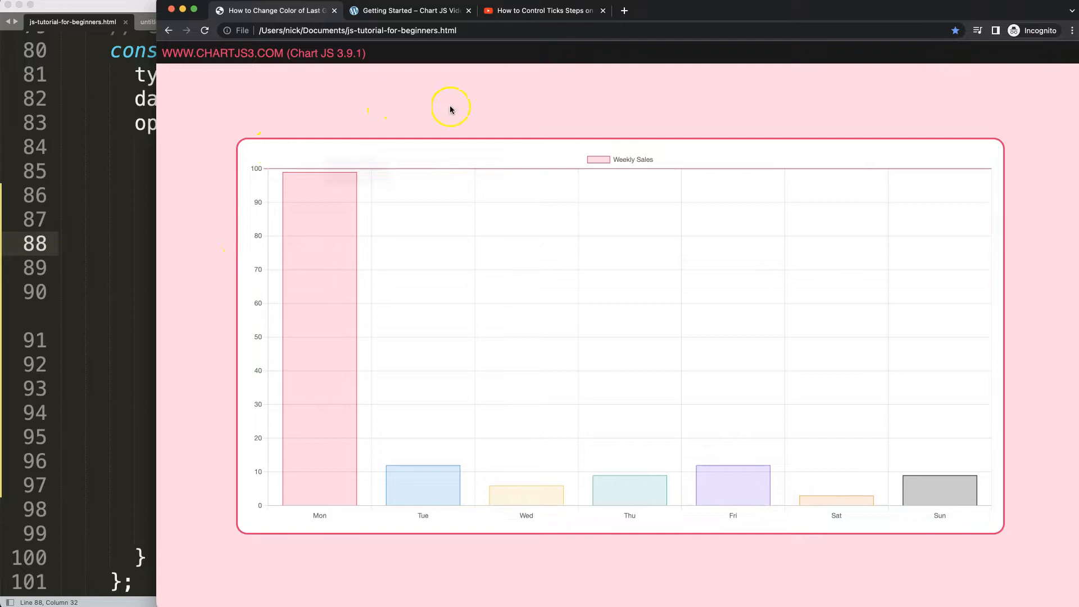
- Switch to the Chrome tab with the YouTube video on controlling y-scale tick steps
{"action": "left_click", "coordinate": [545, 10]}
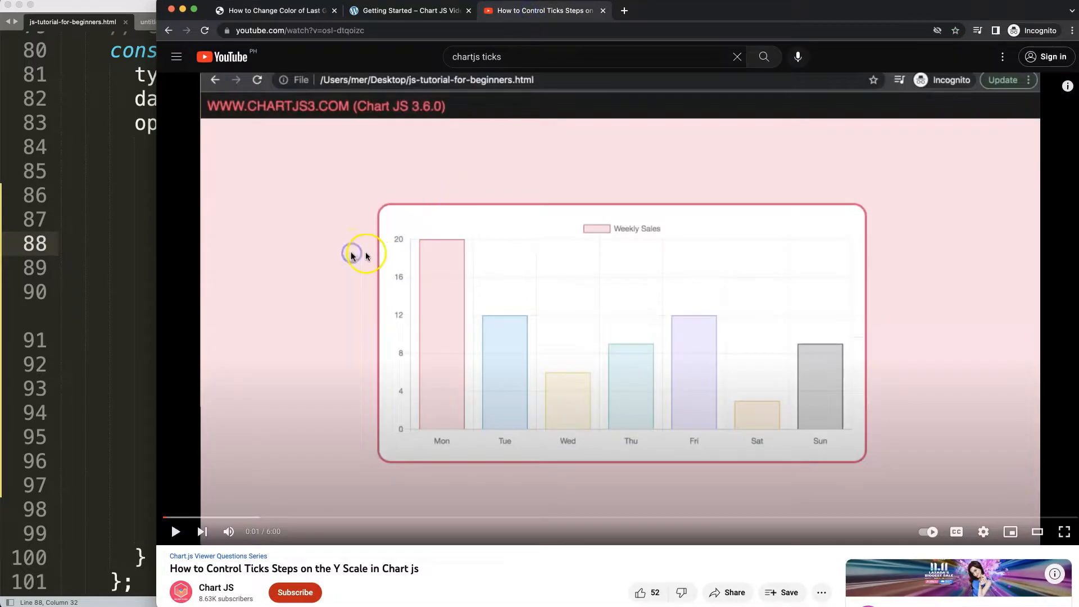
{"action": "mouse_move", "coordinate": [423, 409]}
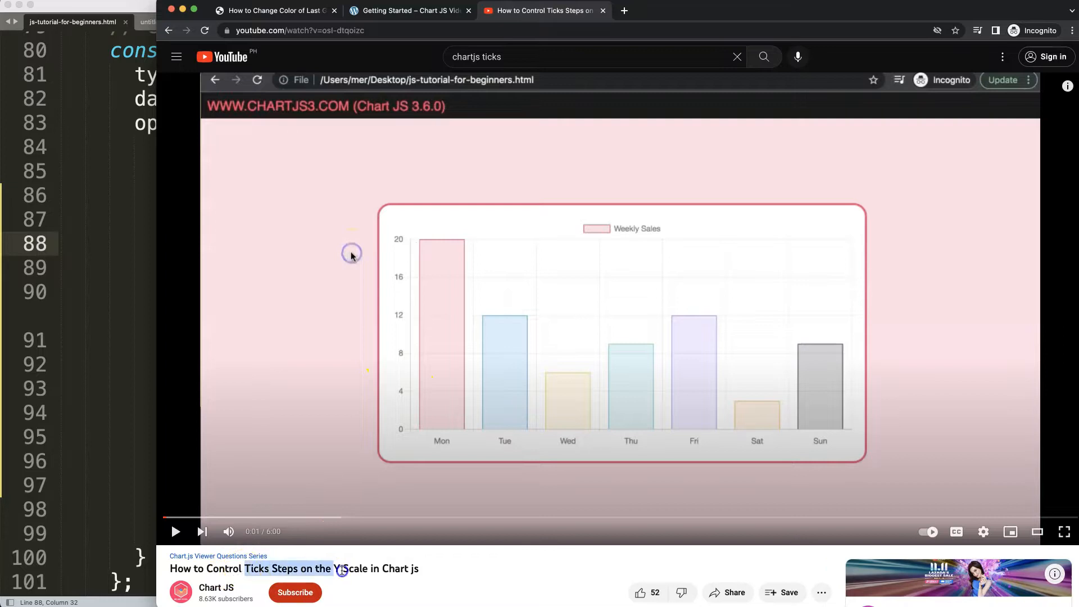
{"action": "mouse_move", "coordinate": [816, 280]}
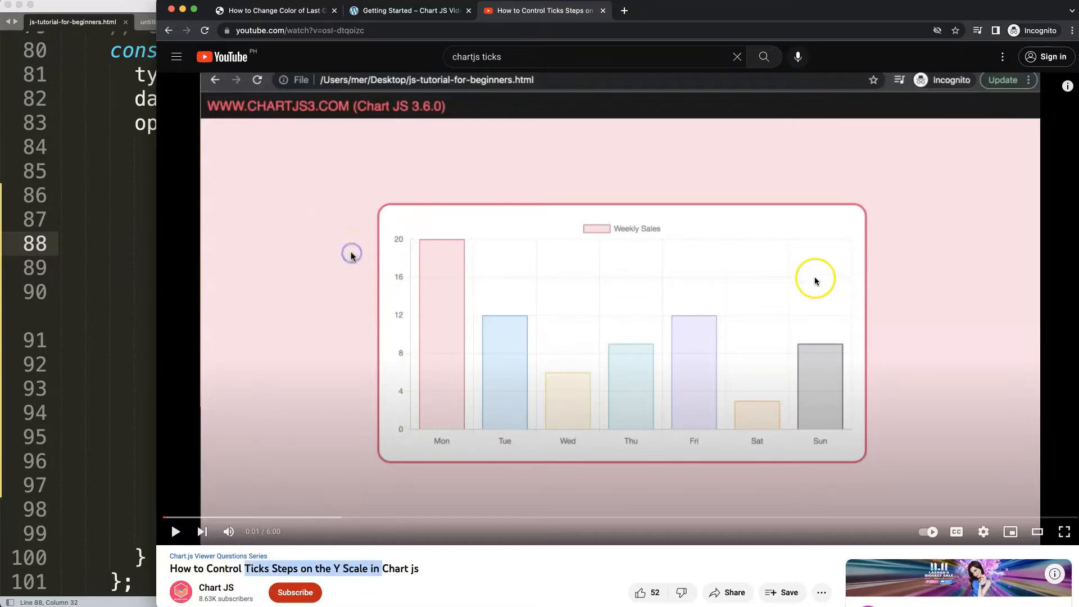